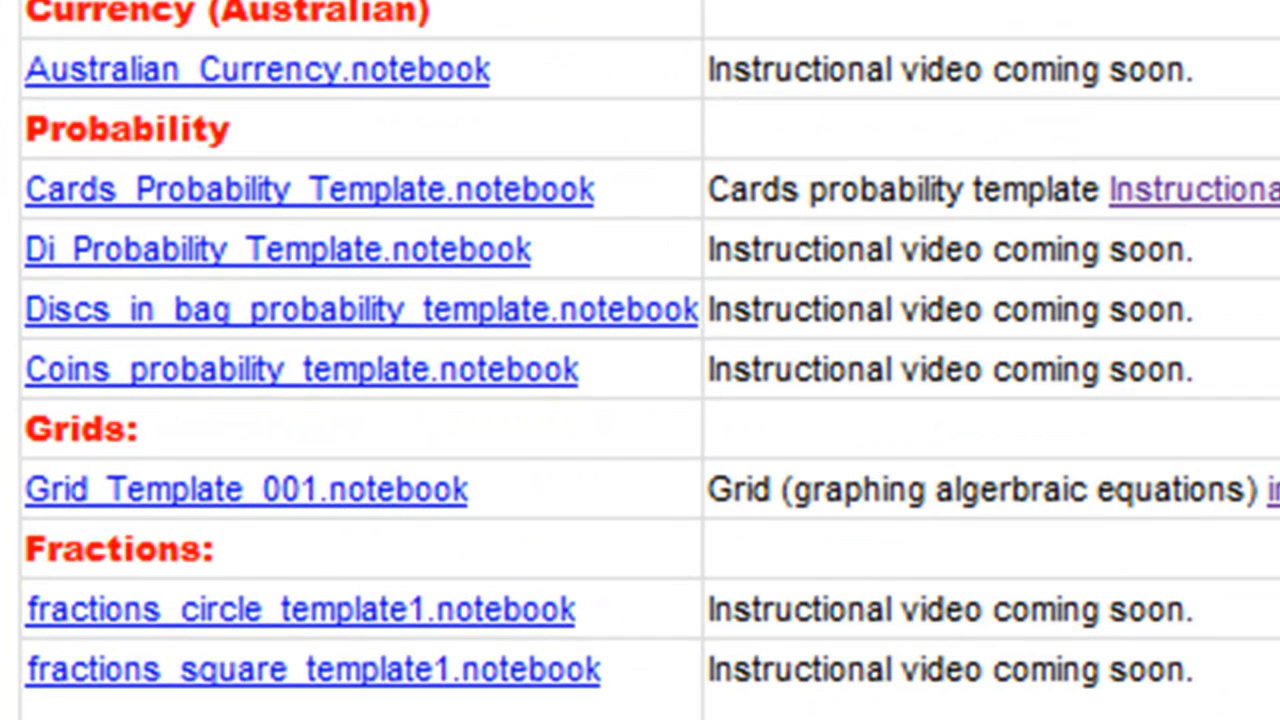
mouse_move(312, 670)
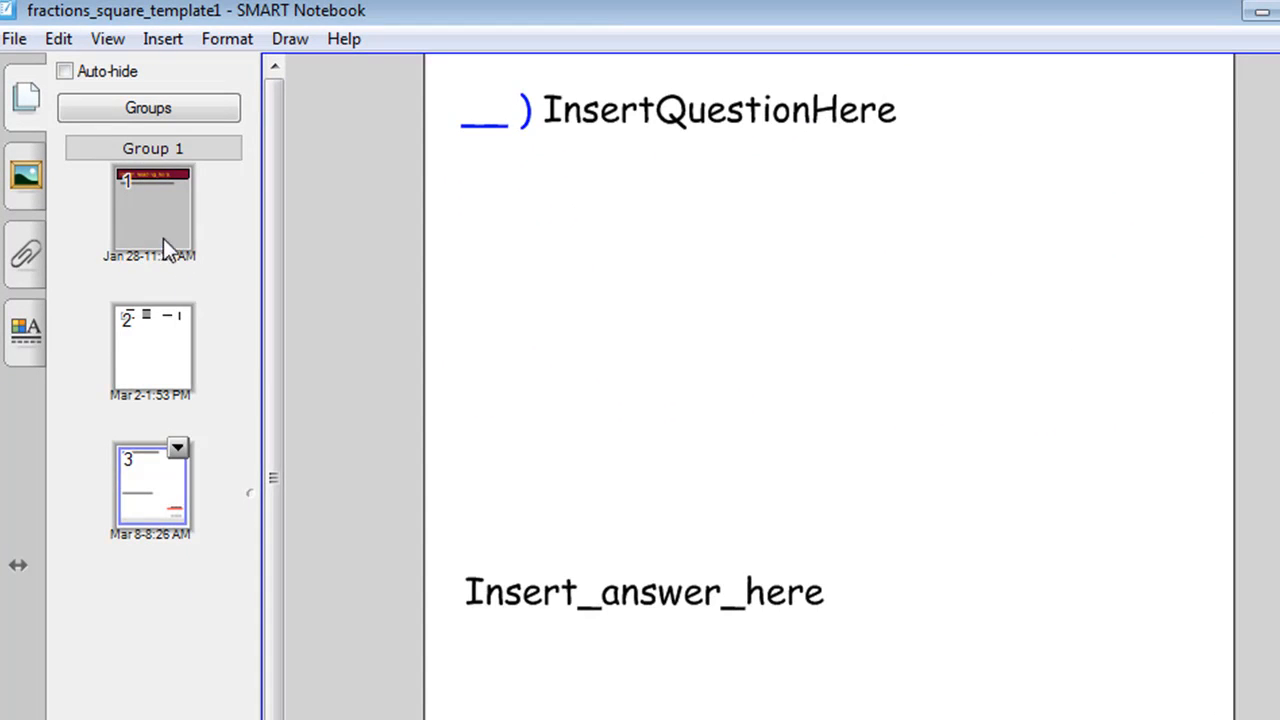
click(152, 206)
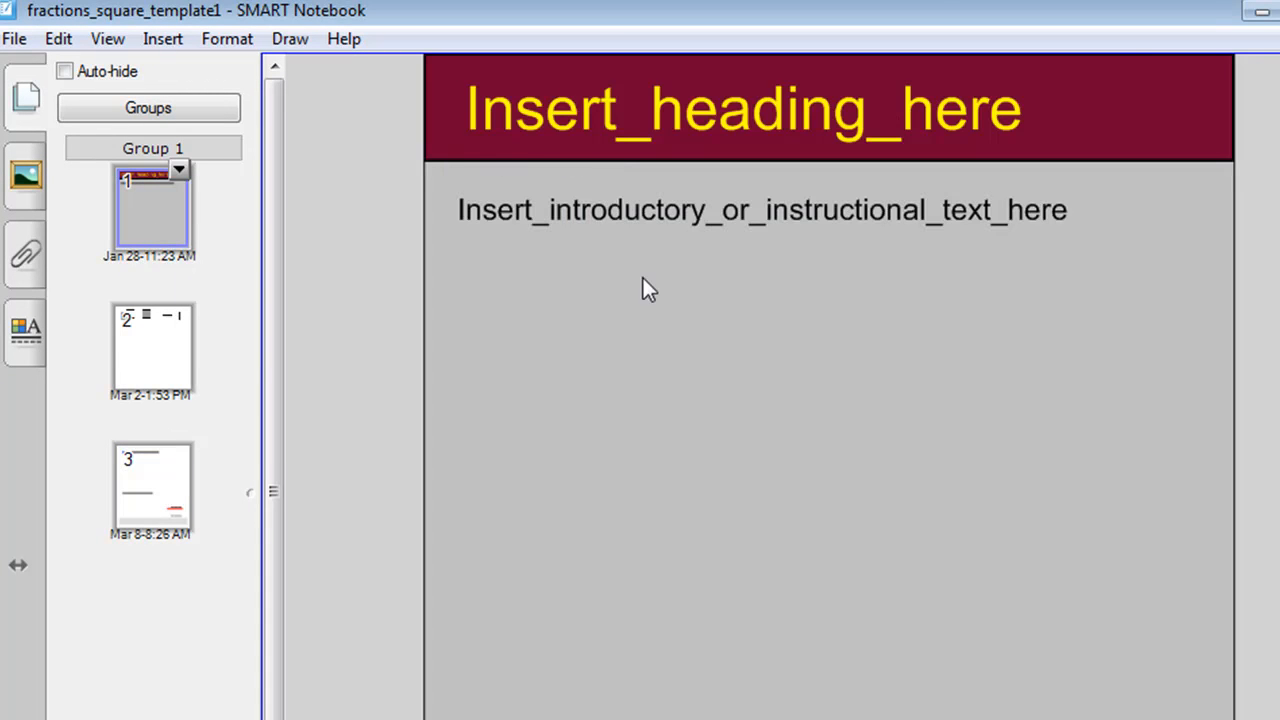
double_click(744, 108)
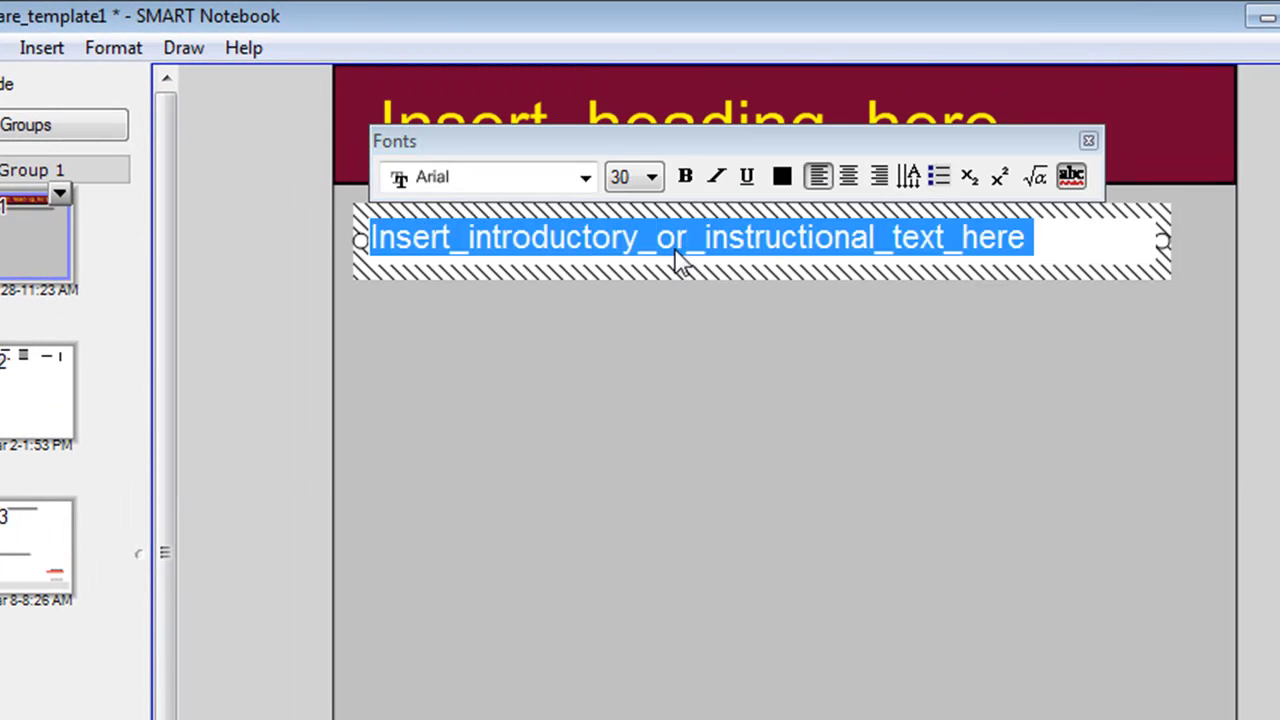
mouse_move(590, 424)
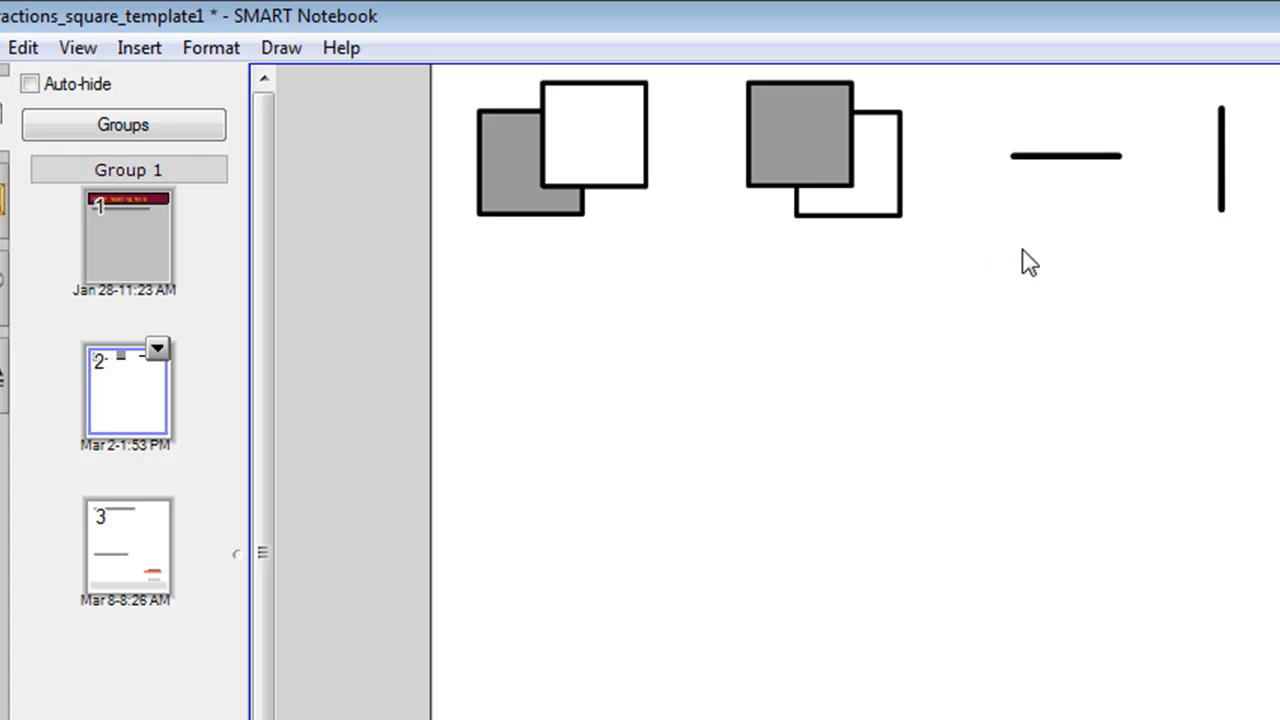
mouse_move(1012, 404)
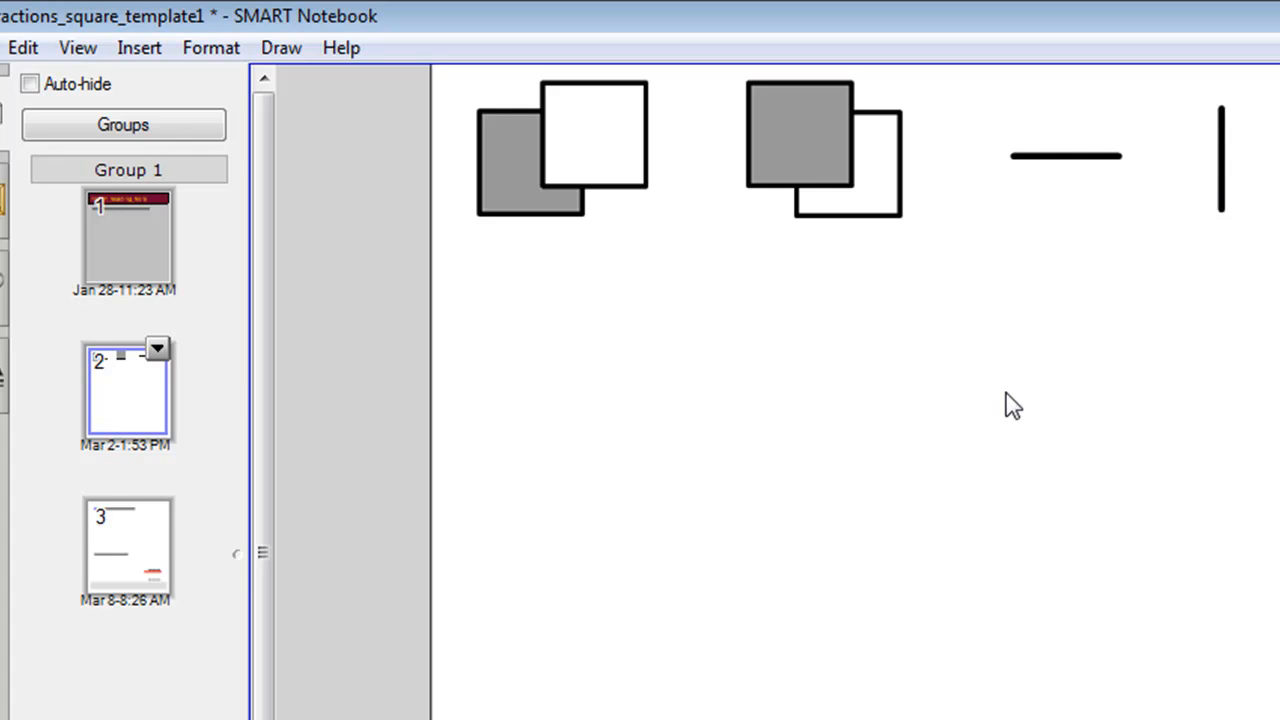
mouse_move(1176, 400)
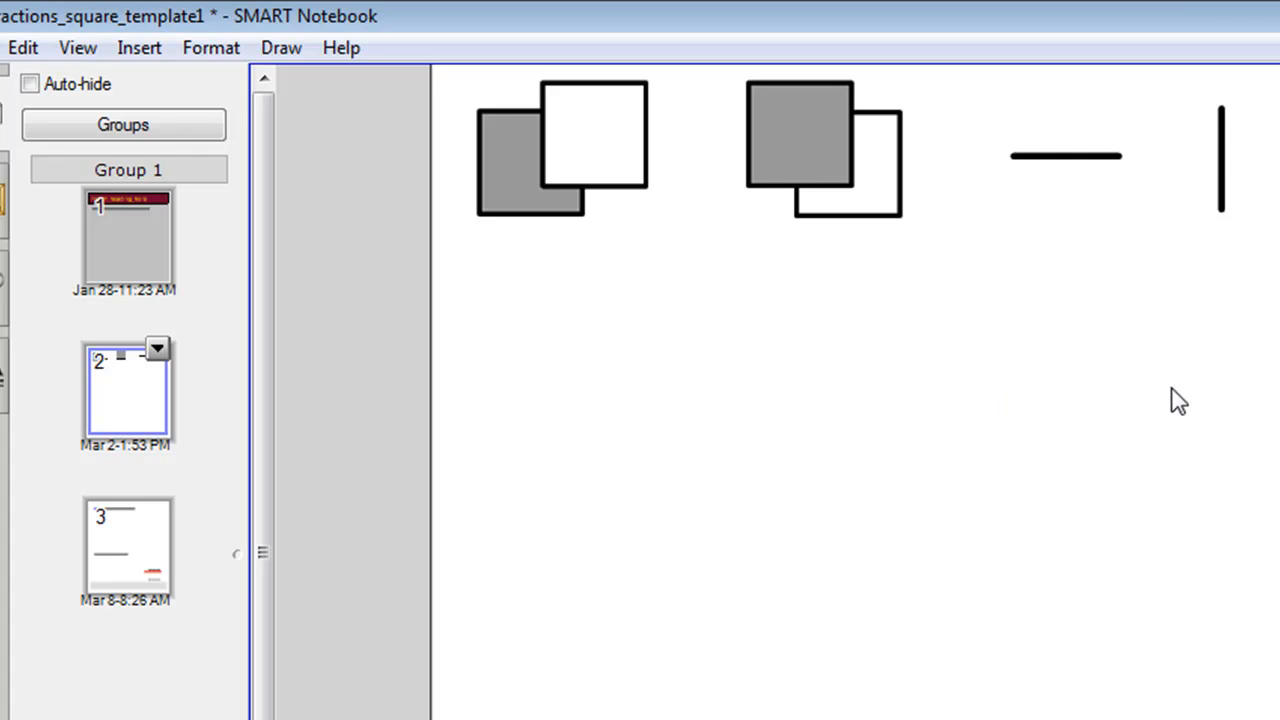
mouse_move(156, 536)
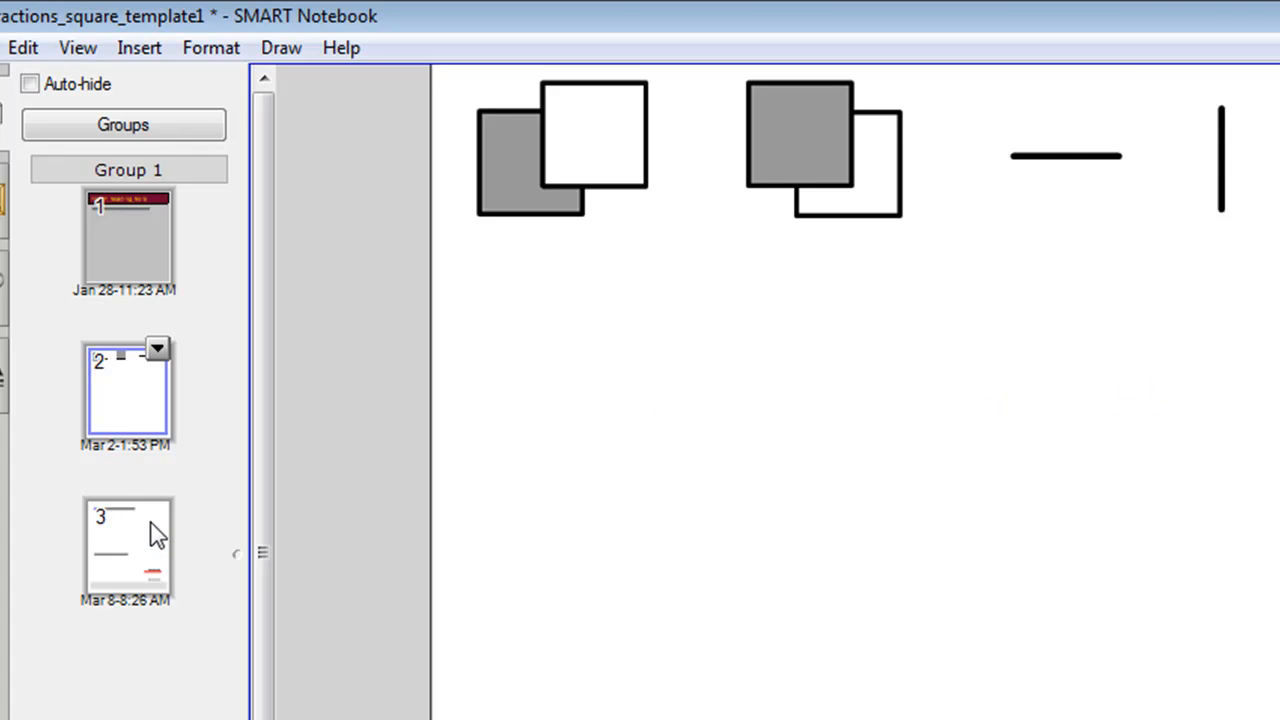
click(128, 548)
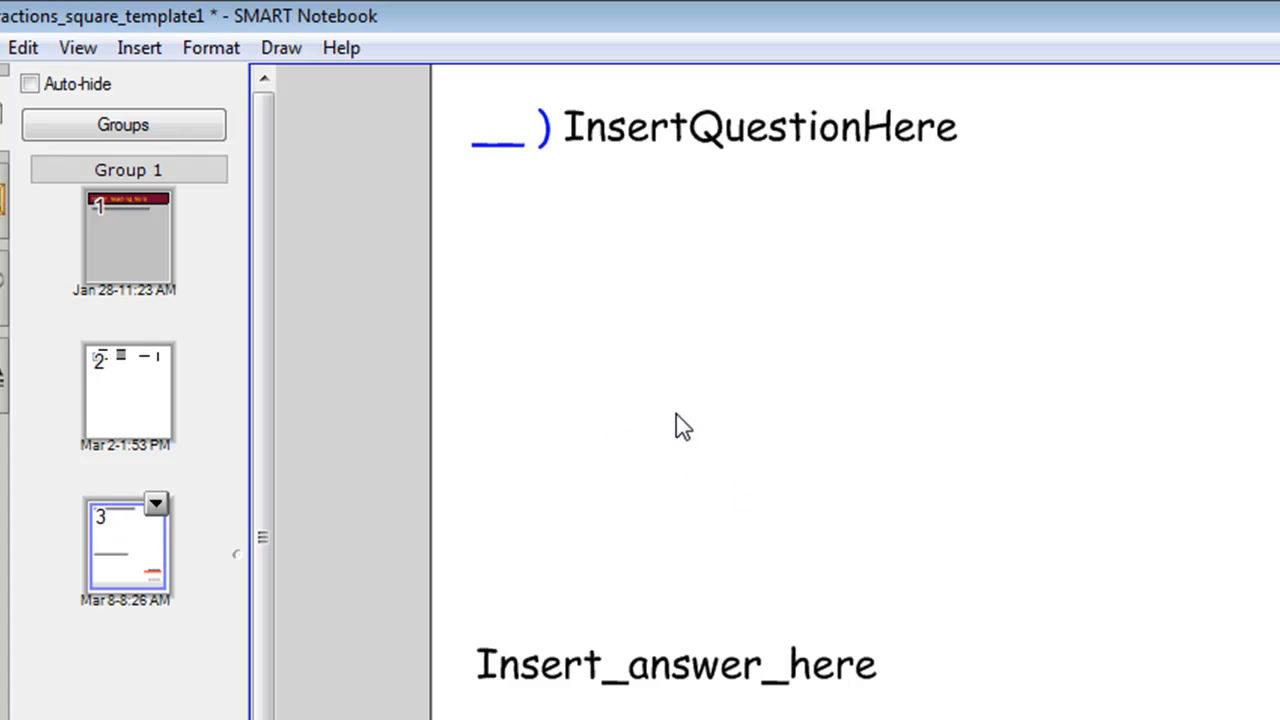
mouse_move(710, 204)
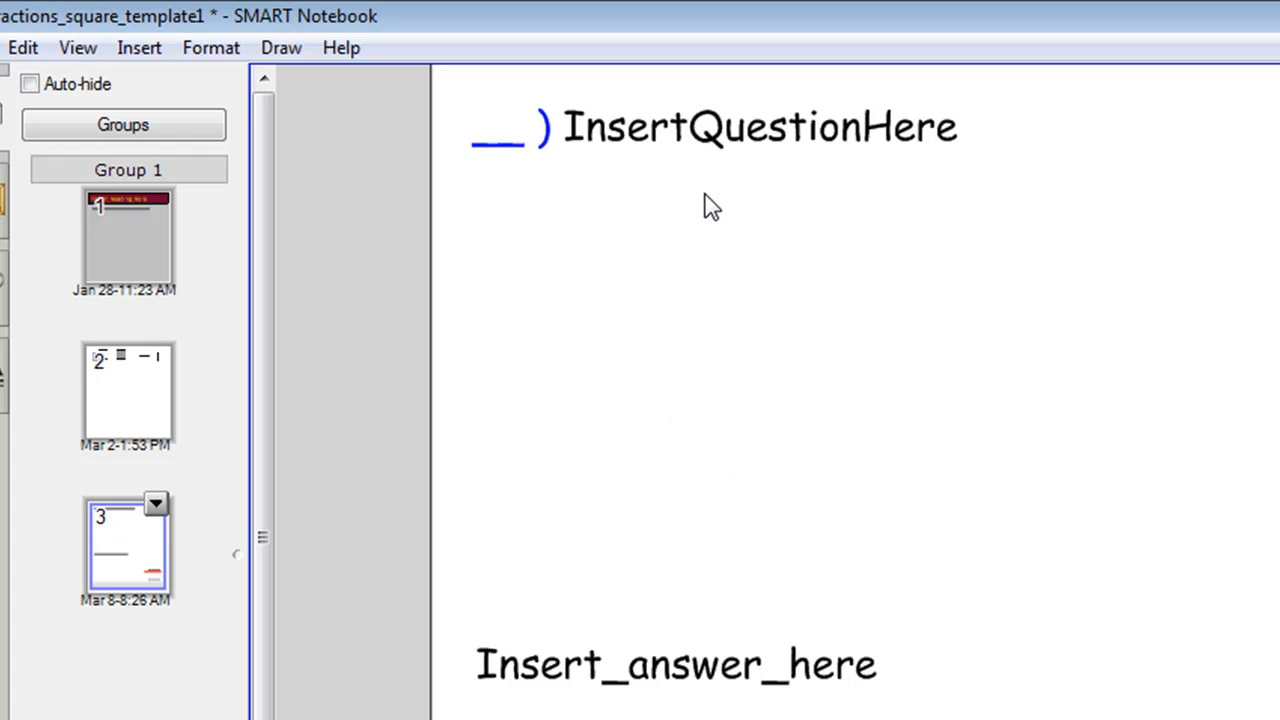
mouse_move(700, 444)
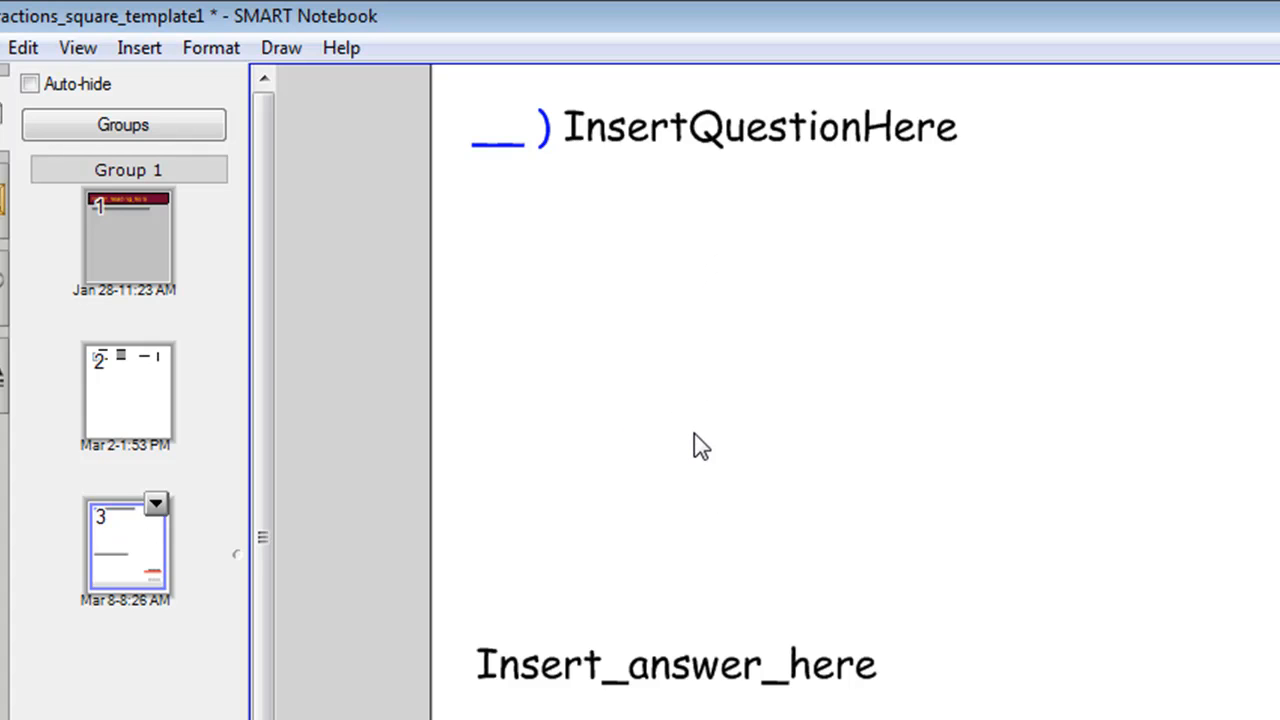
mouse_move(240, 636)
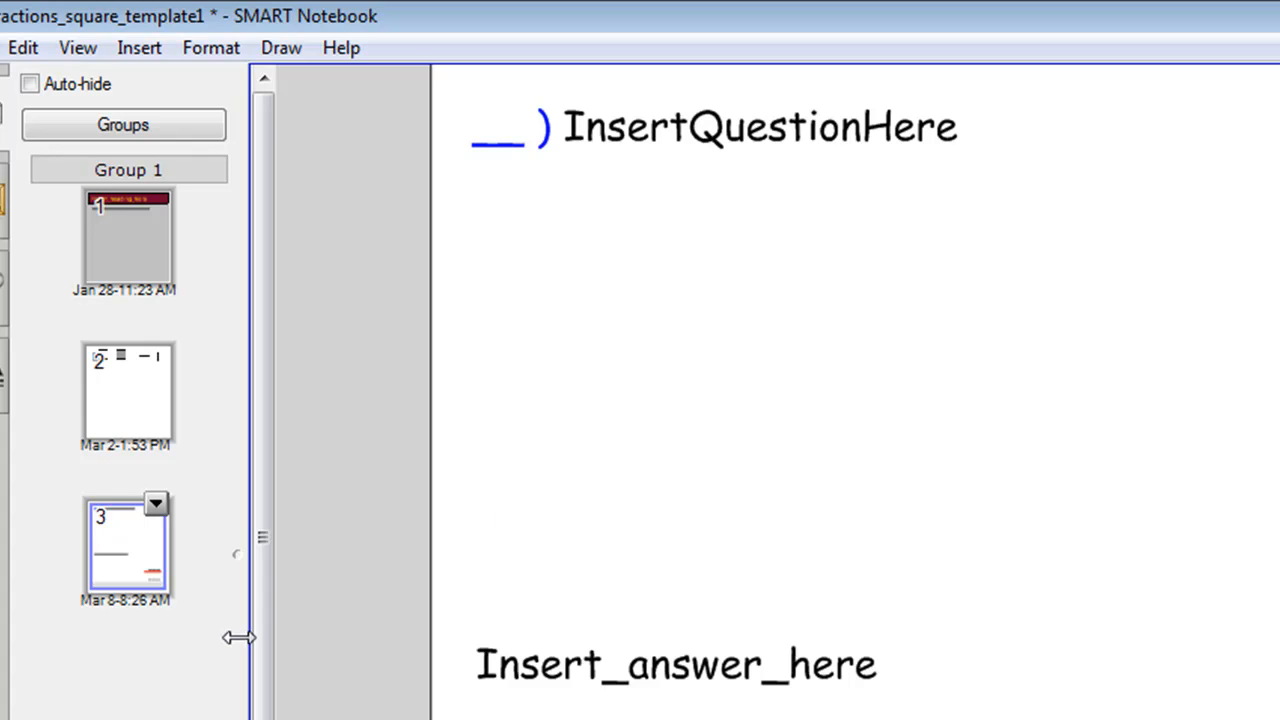
mouse_move(136, 544)
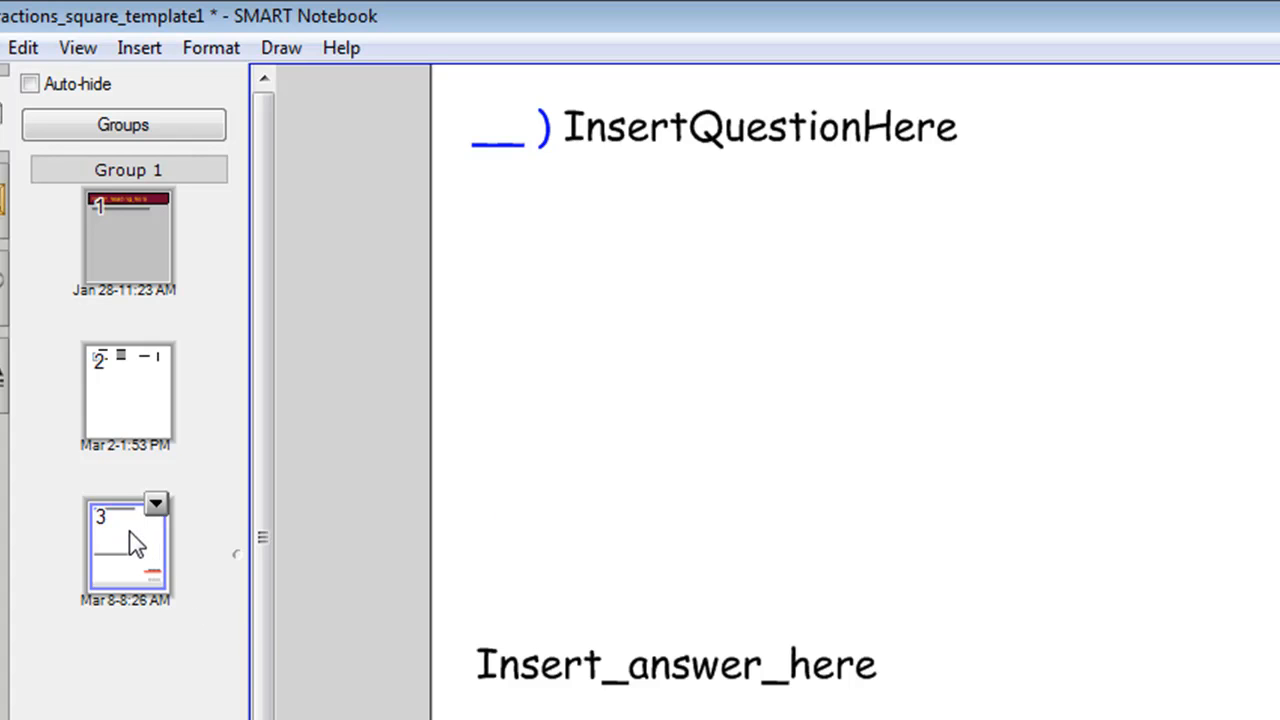
Step: Clone page 3 via its thumbnail menu to create an identical page 4, then return to page 3
click(156, 504)
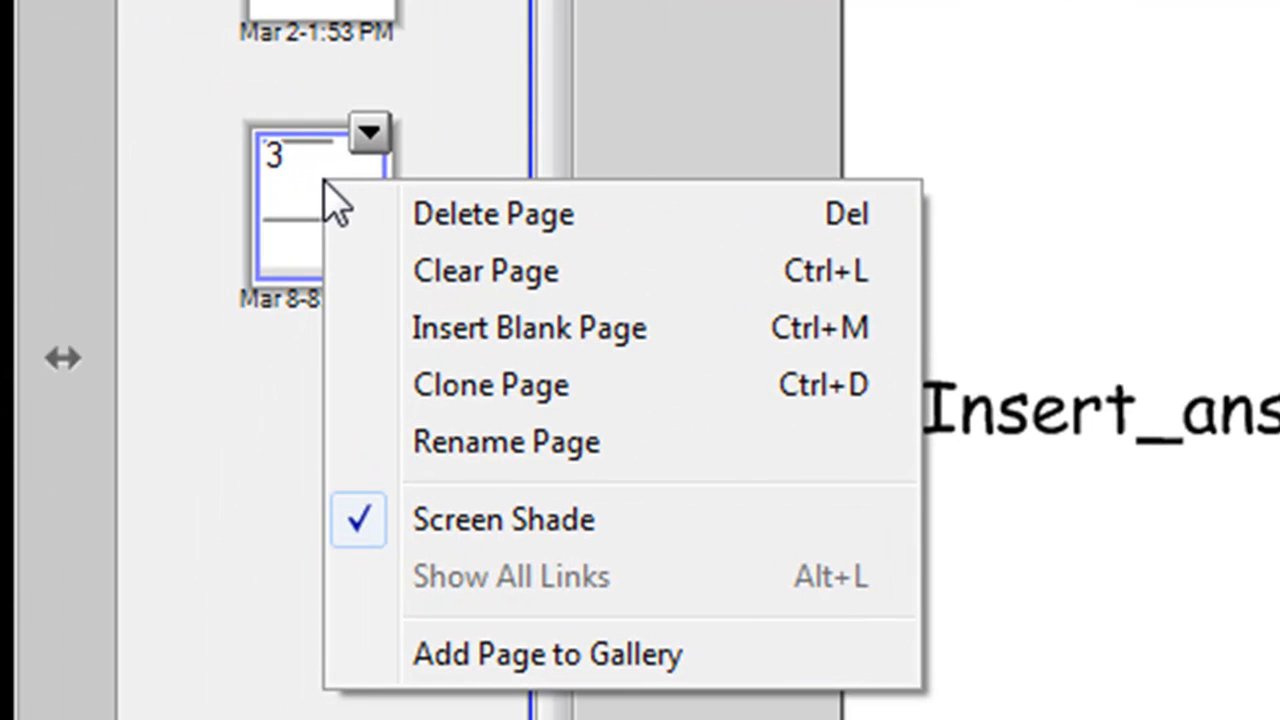
mouse_move(320, 200)
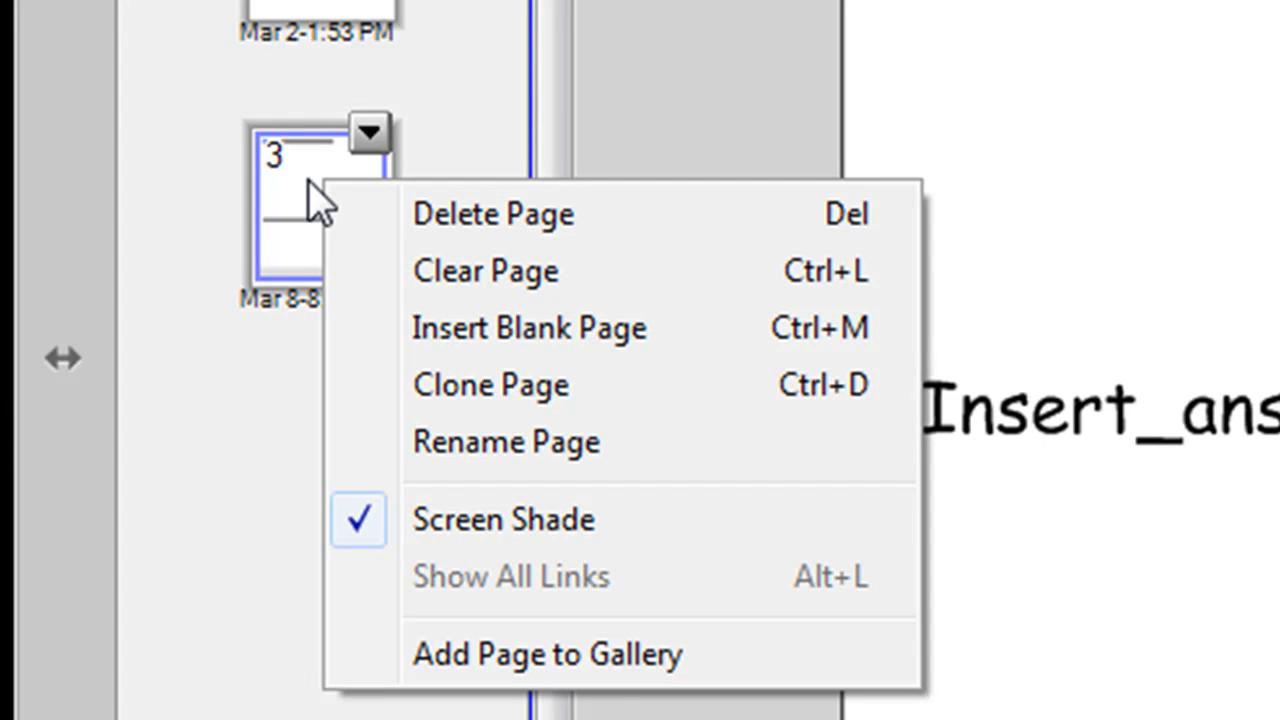
mouse_move(490, 384)
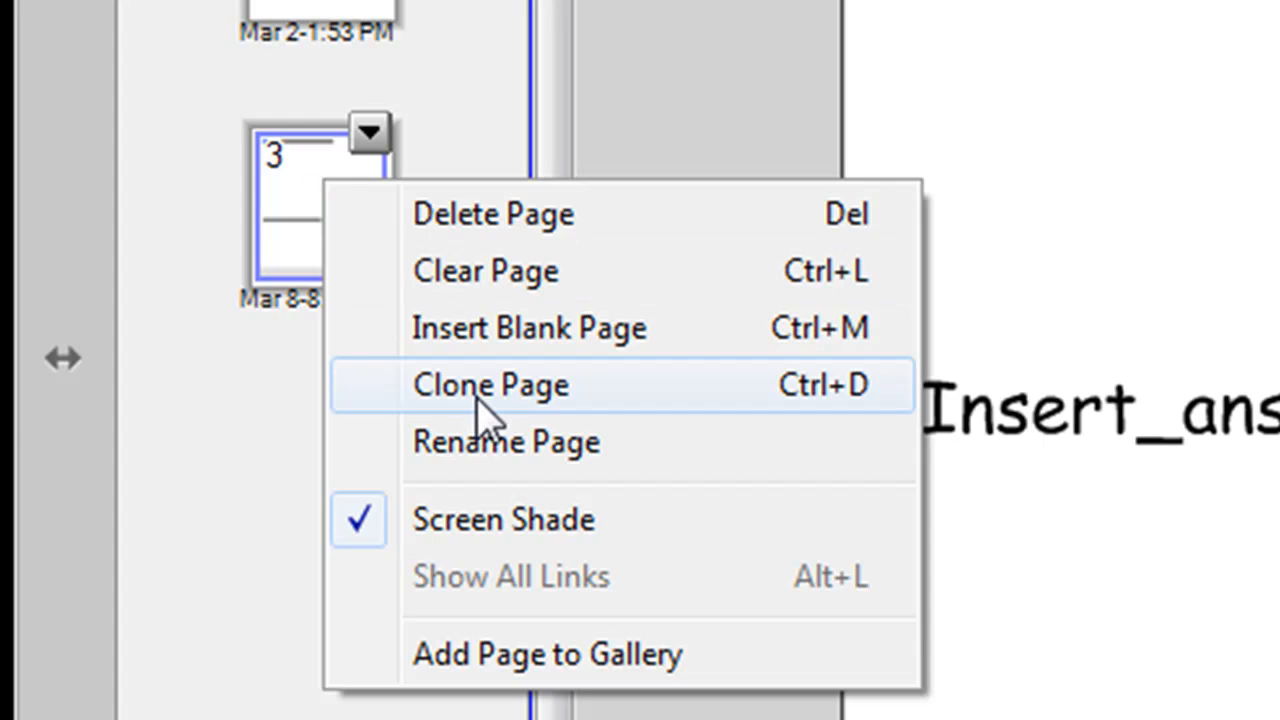
mouse_move(750, 420)
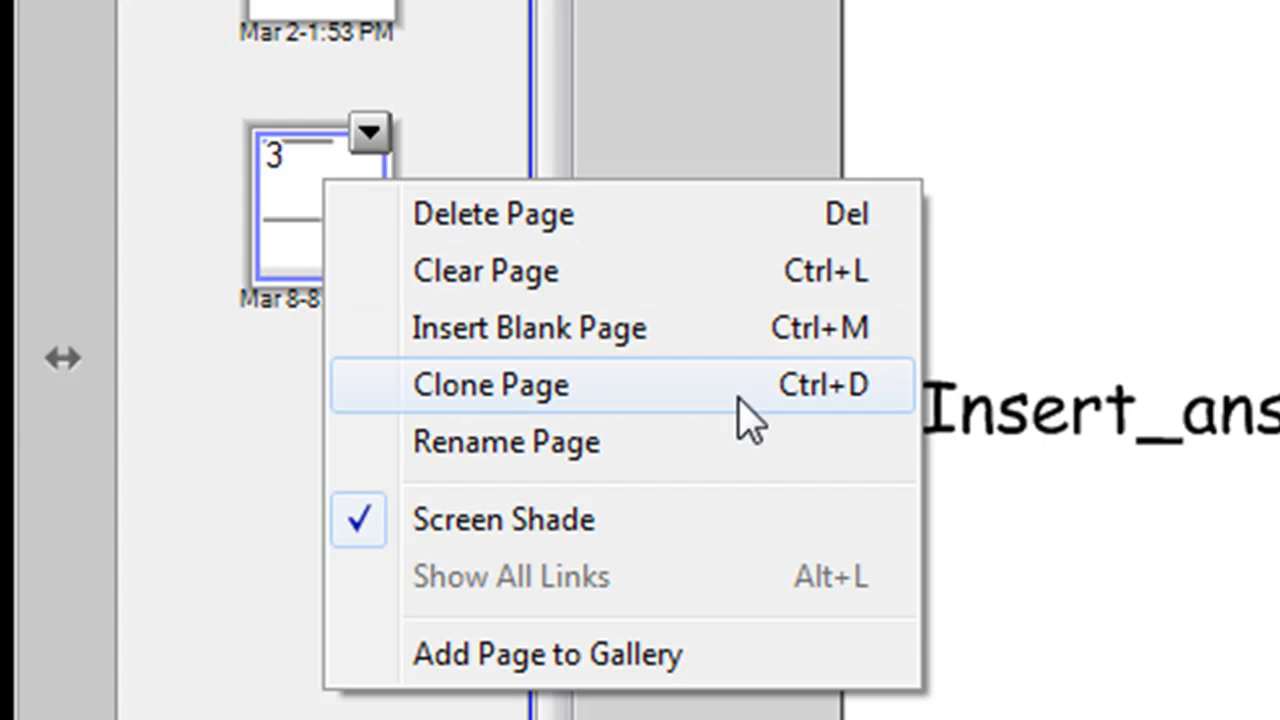
mouse_move(690, 414)
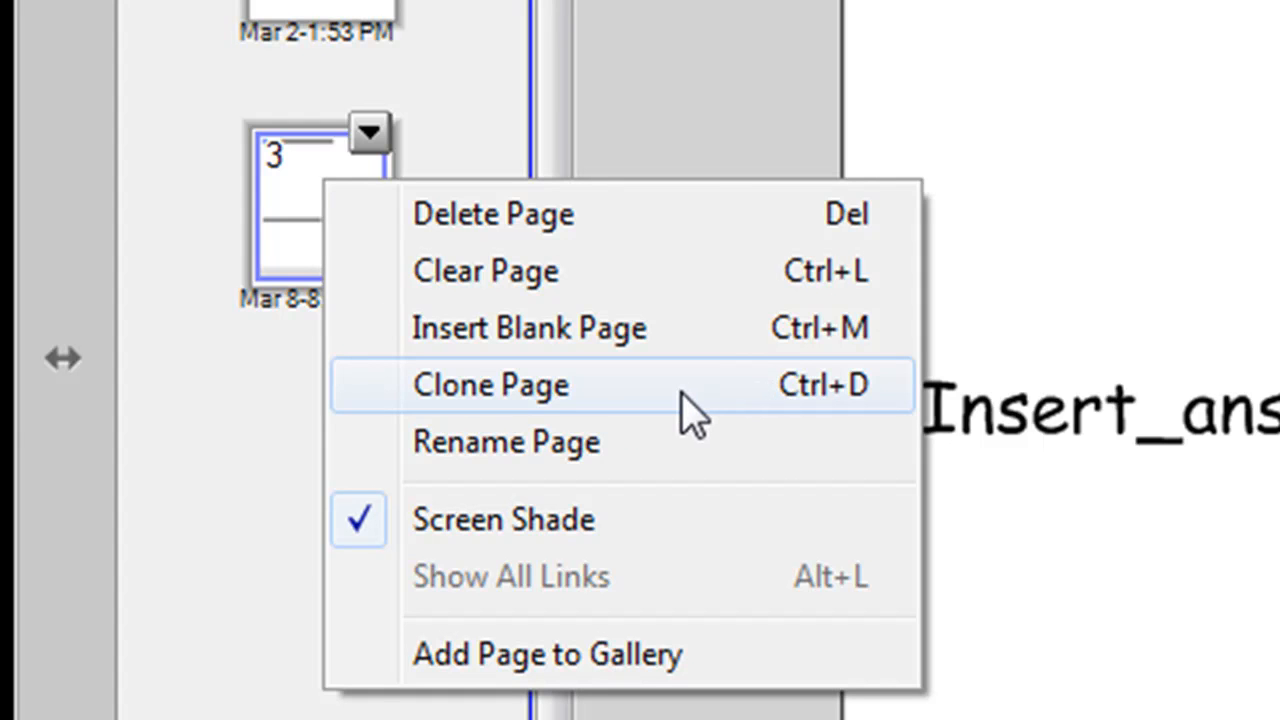
click(492, 384)
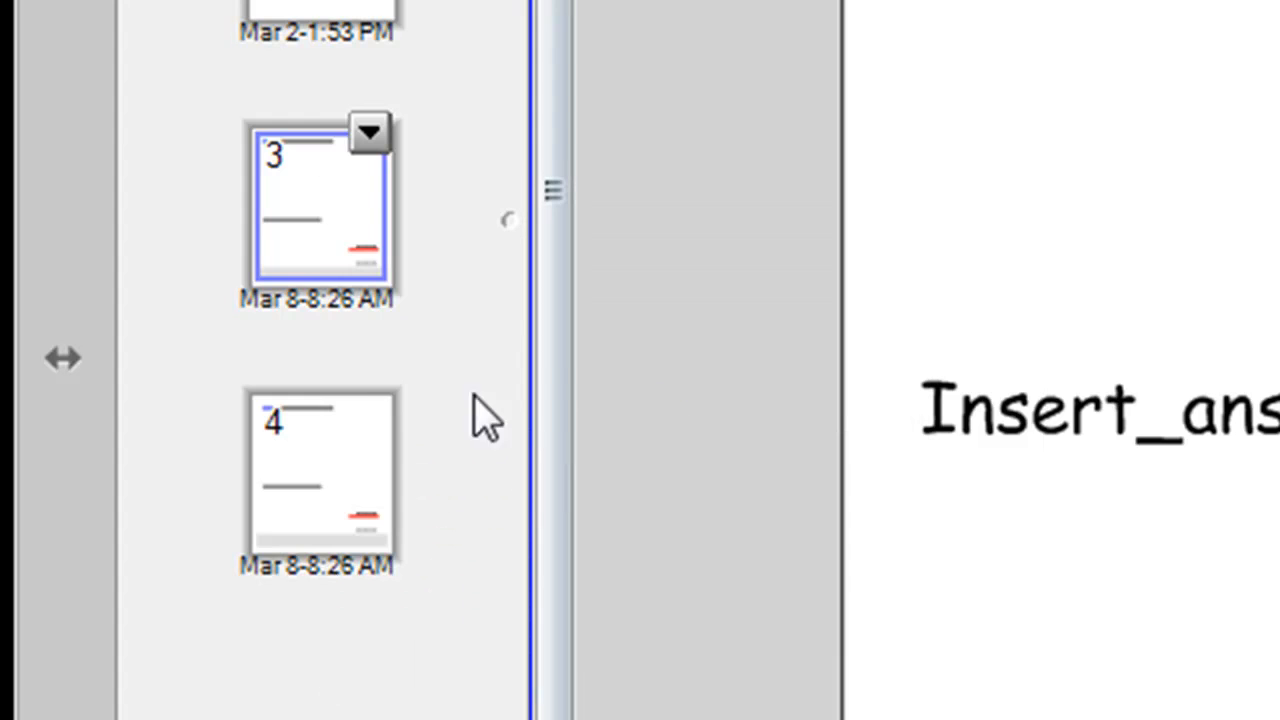
click(318, 476)
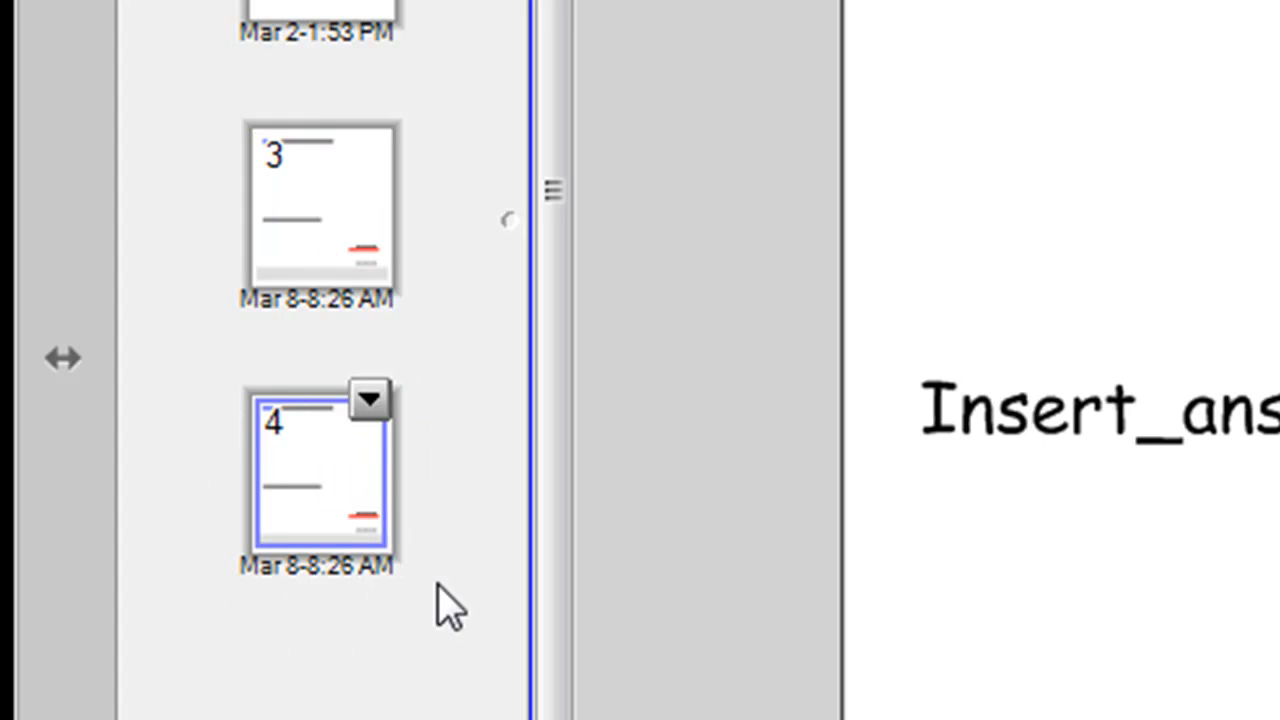
mouse_move(104, 556)
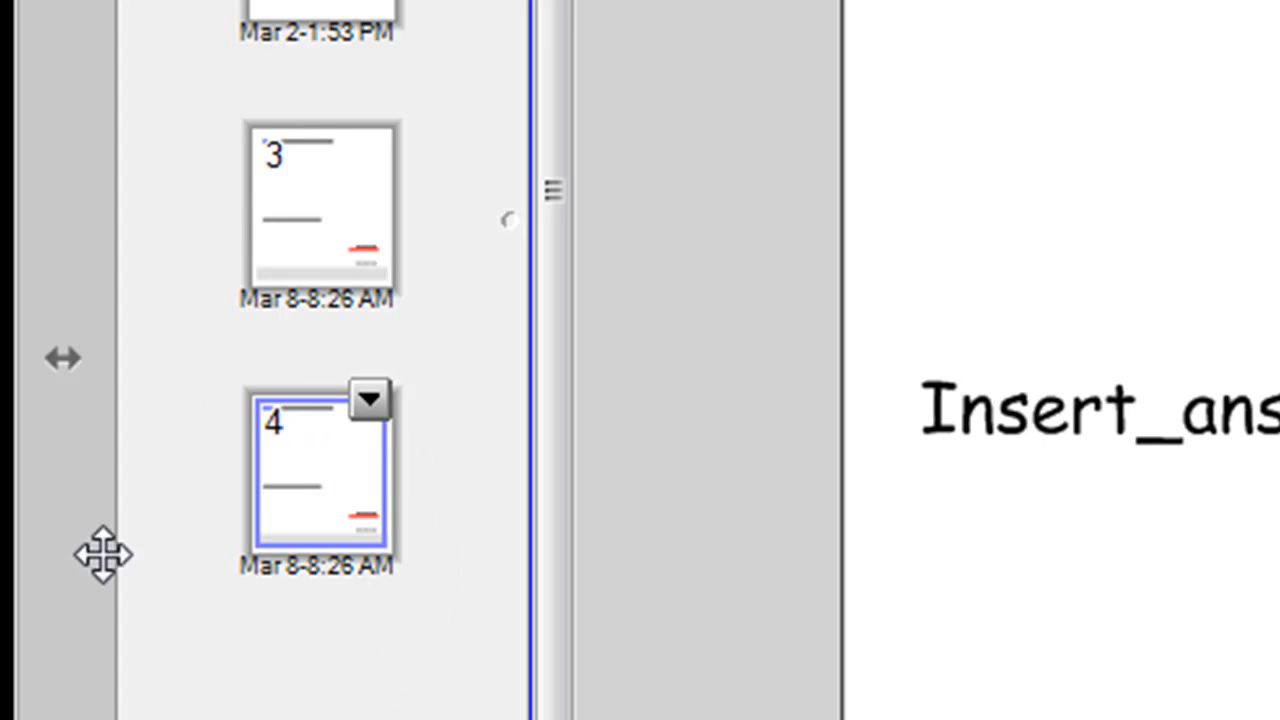
mouse_move(400, 440)
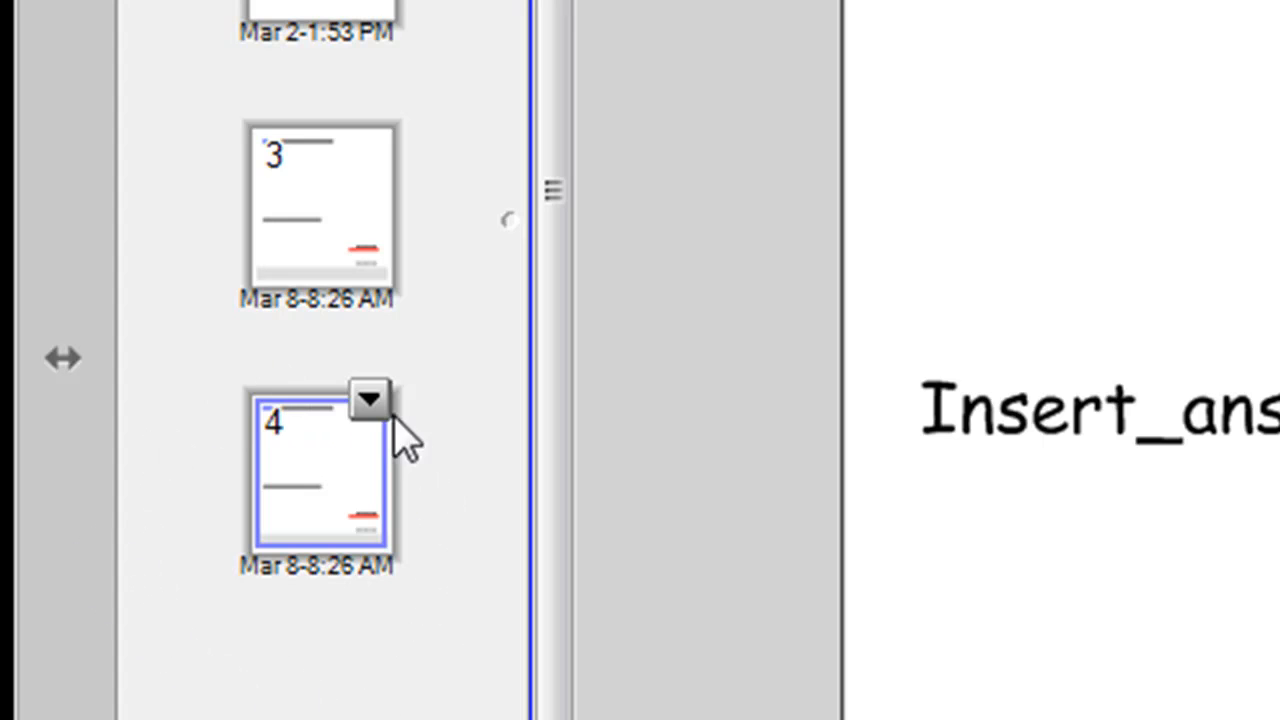
mouse_move(432, 500)
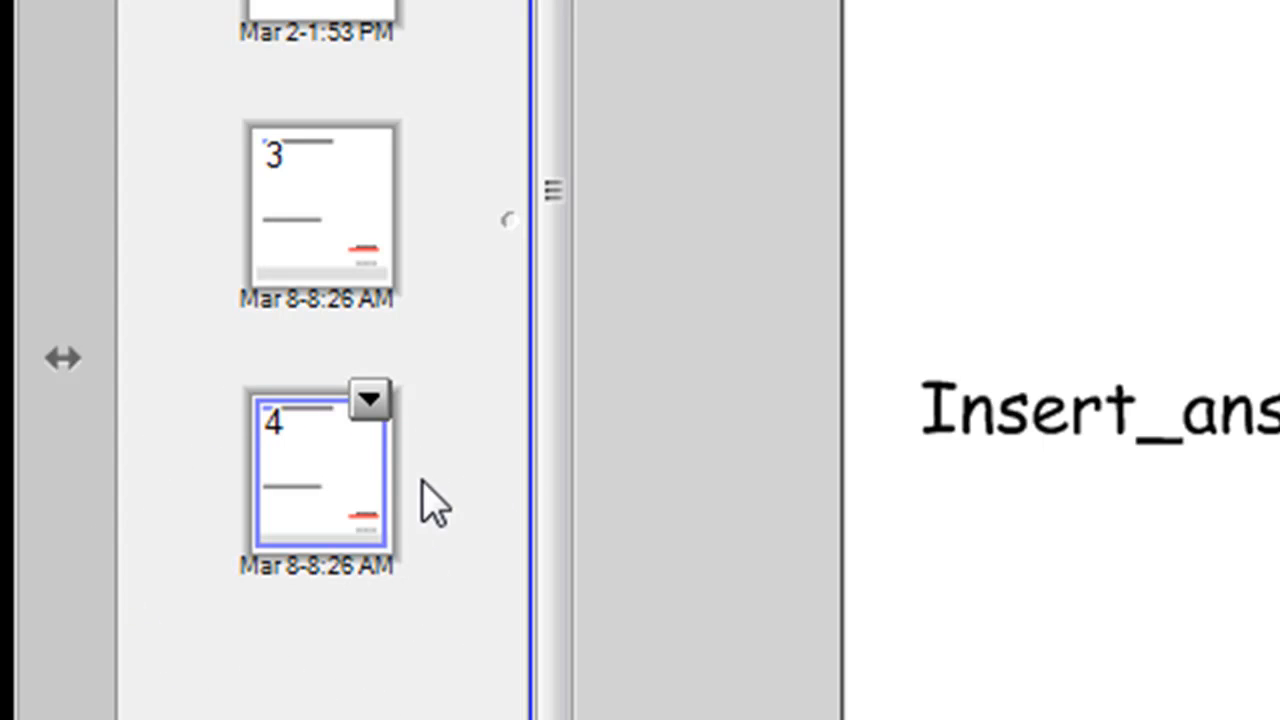
mouse_move(324, 244)
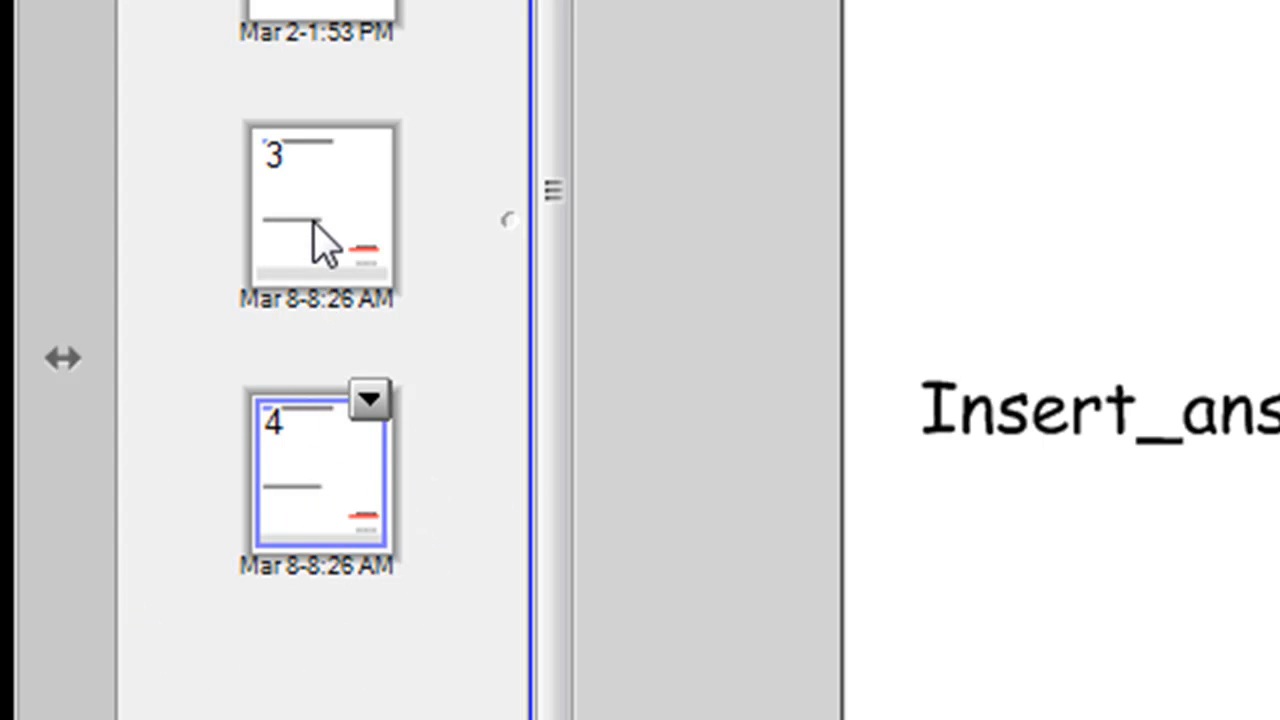
click(318, 210)
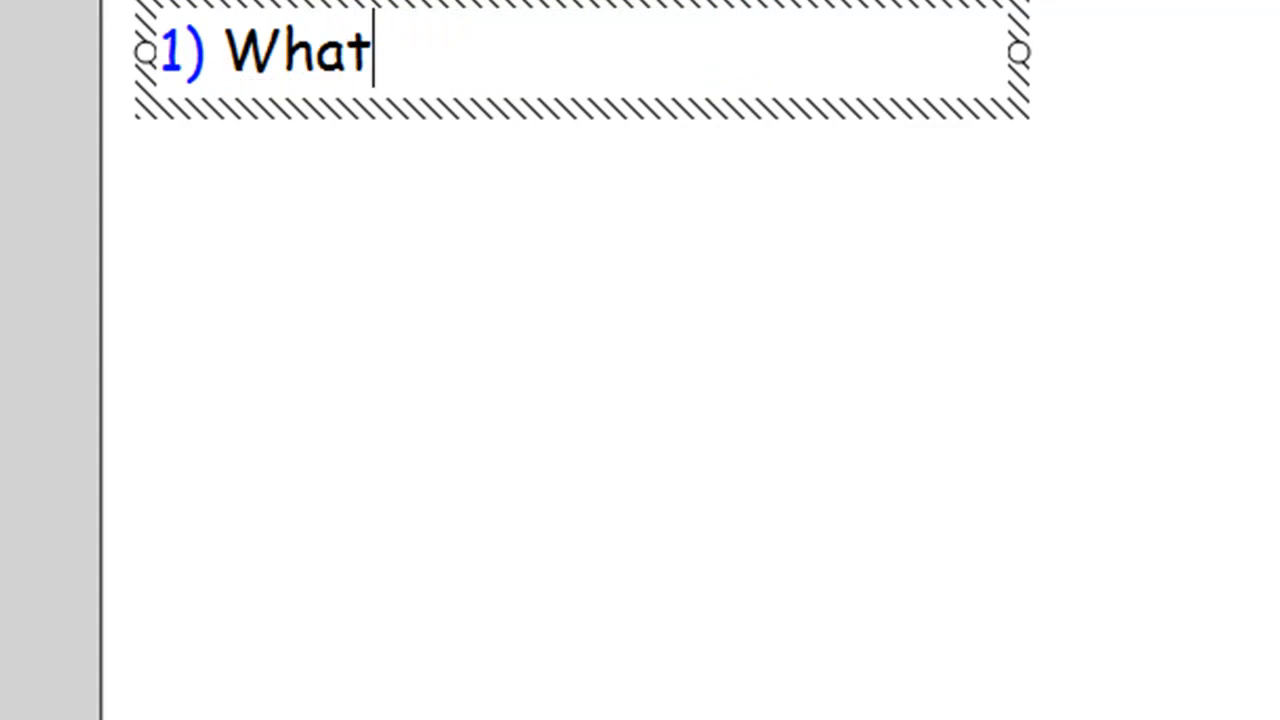
Step: Complete question 1 as 'What fraction of this shape is shaded?'
text(fraction of t)
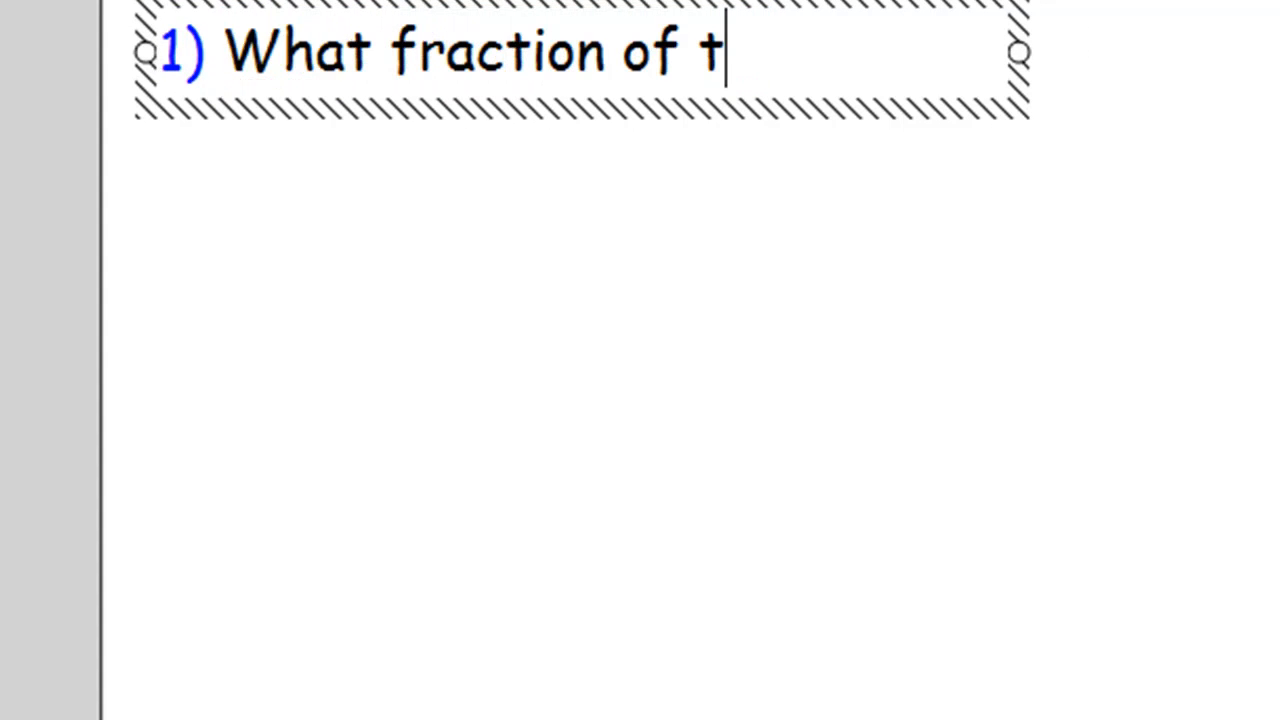
text(his shape is)
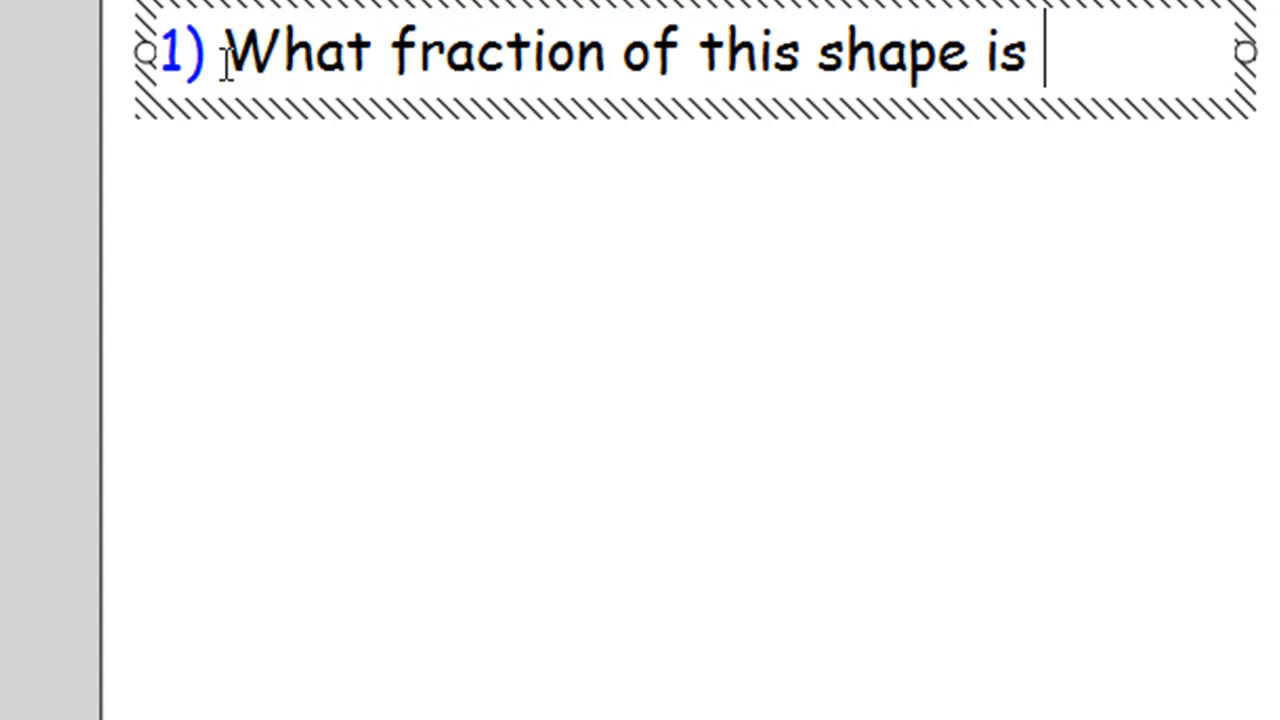
text(shaded?)
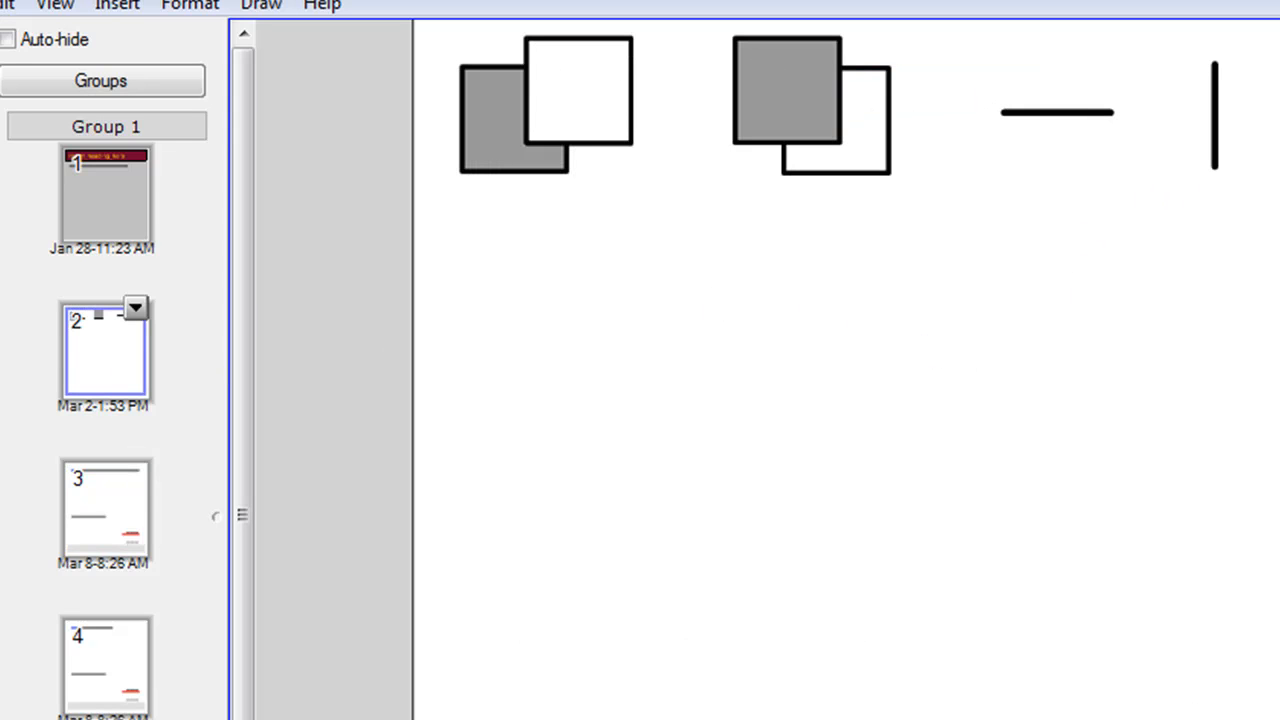
mouse_move(804, 378)
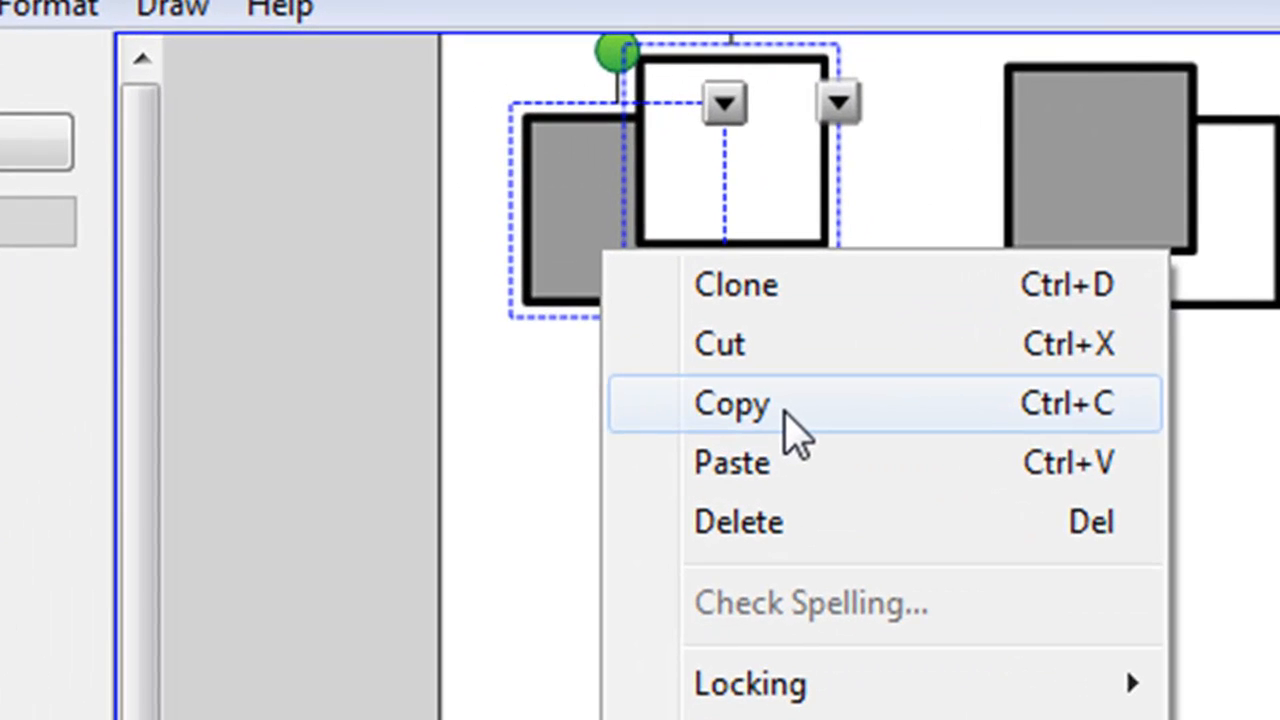
Step: Copy the shaded and white square pair from the shapes slide
click(732, 404)
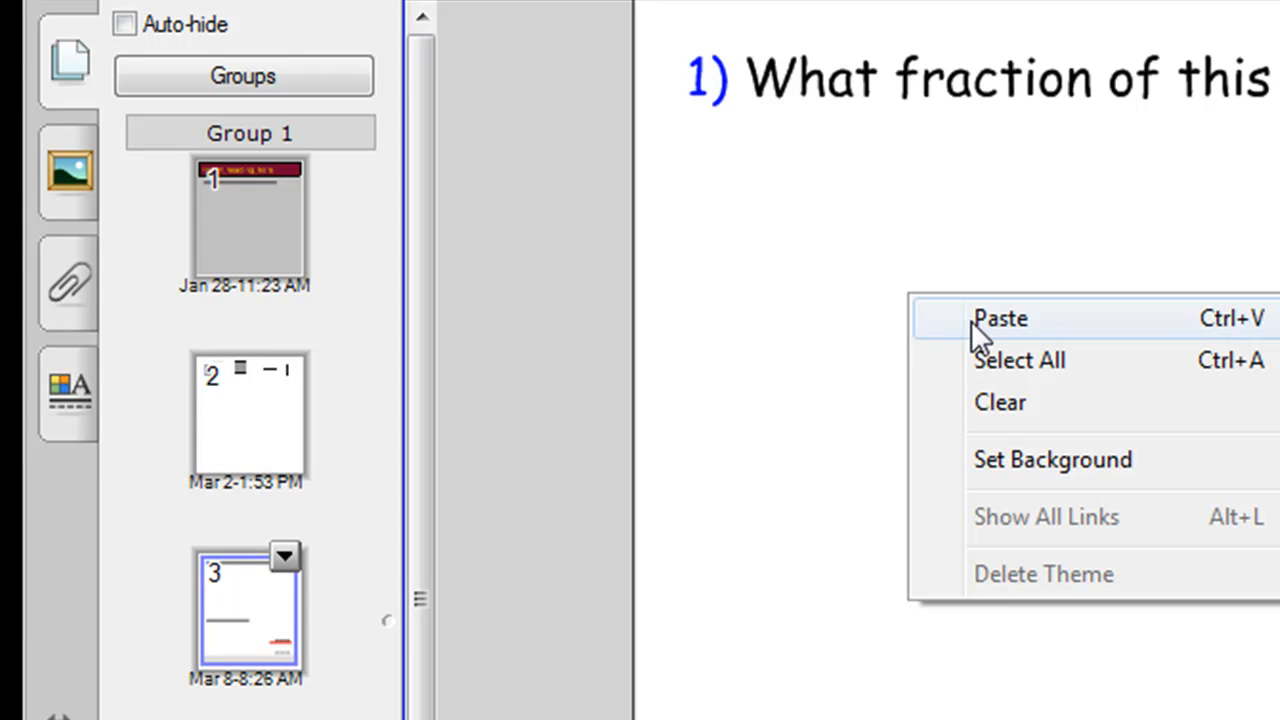
Step: Paste the square pair and clone the shaded square to form a 2x2 grid with three shaded squares
click(1000, 318)
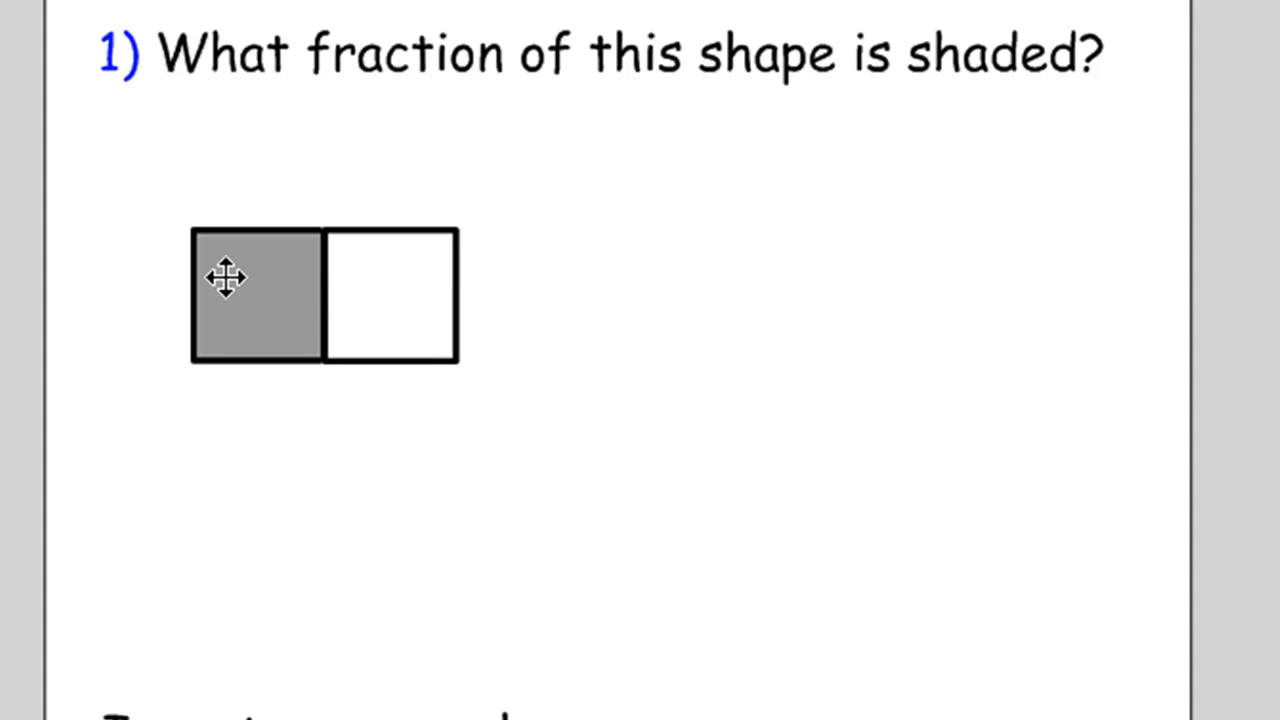
right_click(256, 290)
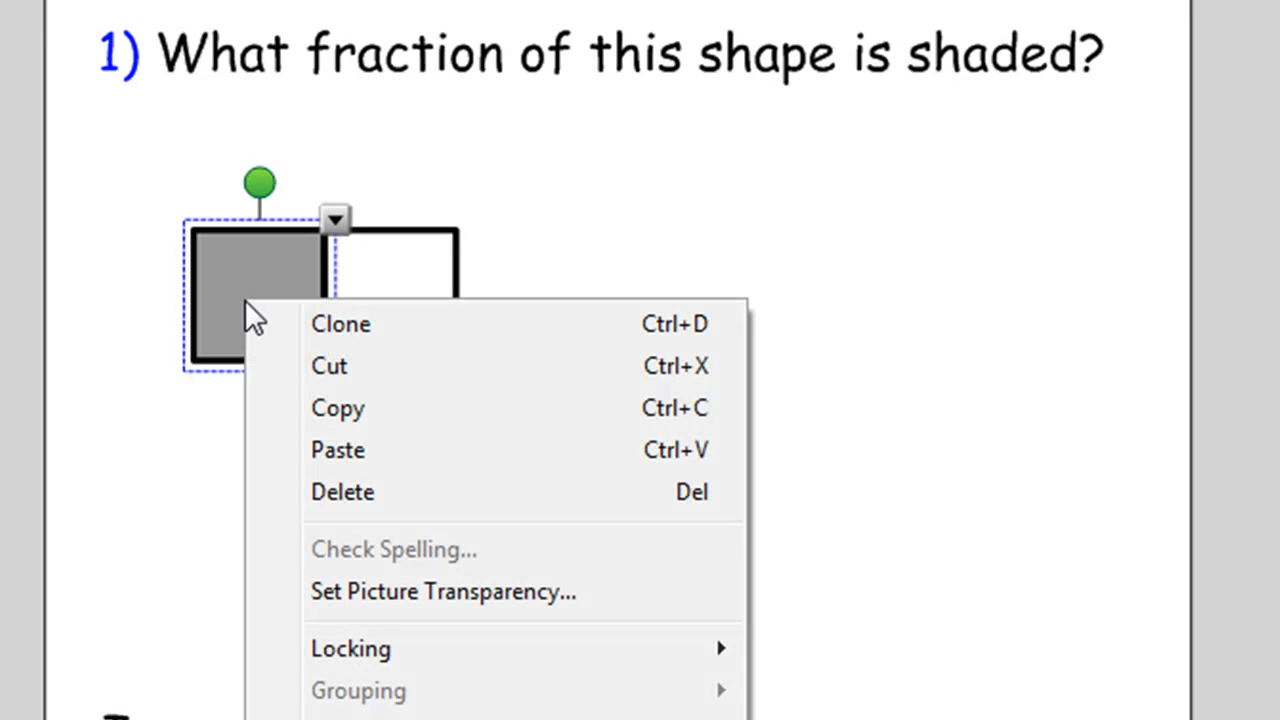
click(340, 324)
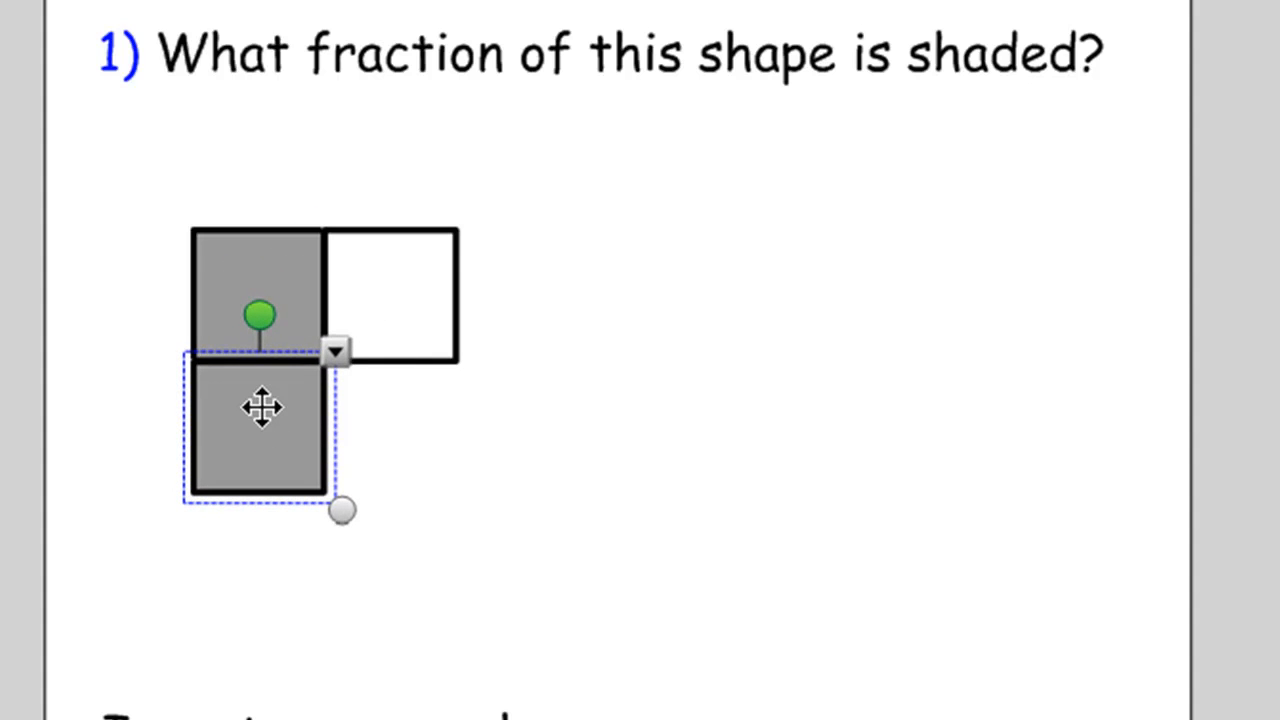
right_click(264, 408)
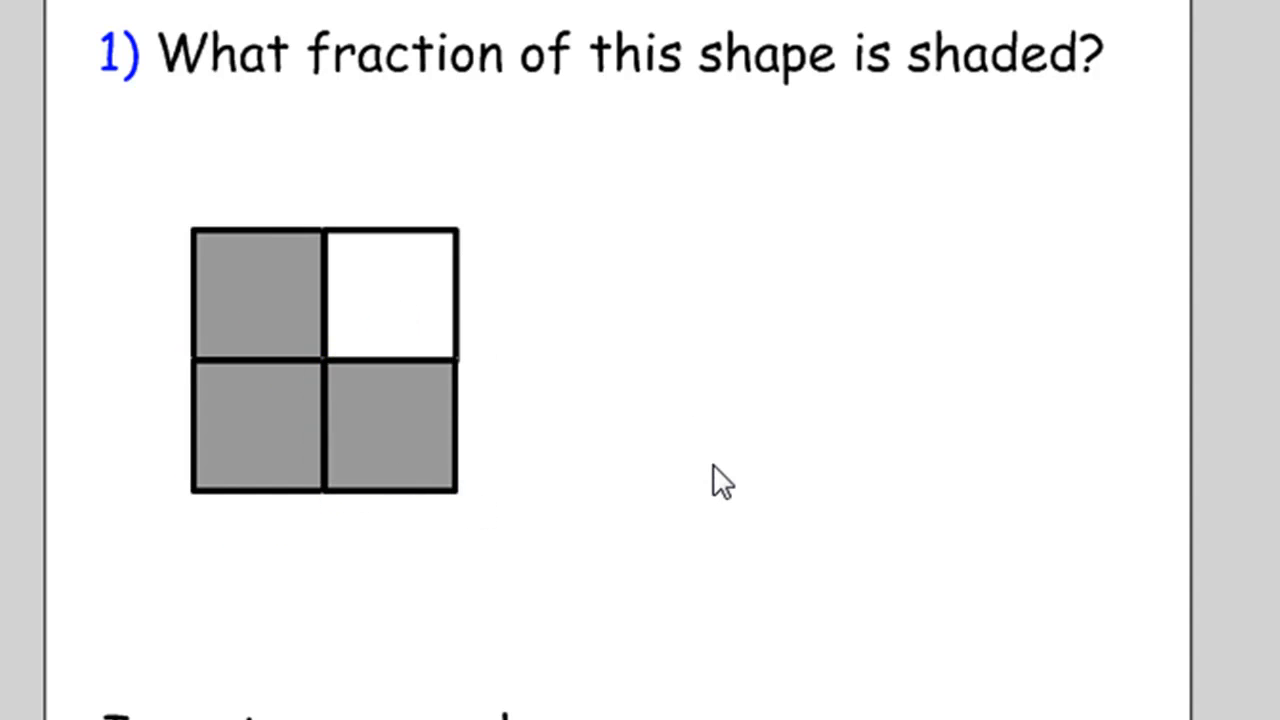
scroll(down, 3)
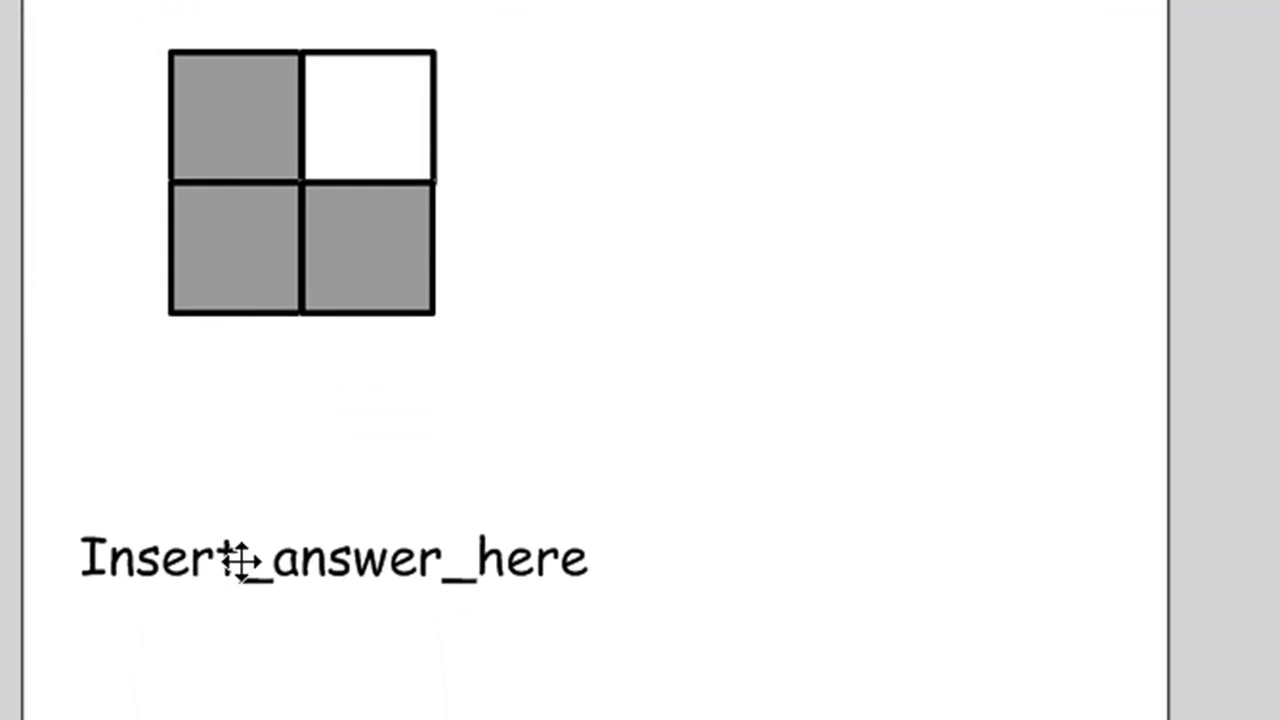
Step: Replace the answer placeholder with 'Three quarters of this shape is shaded.' and the fraction 3/4
click(330, 556)
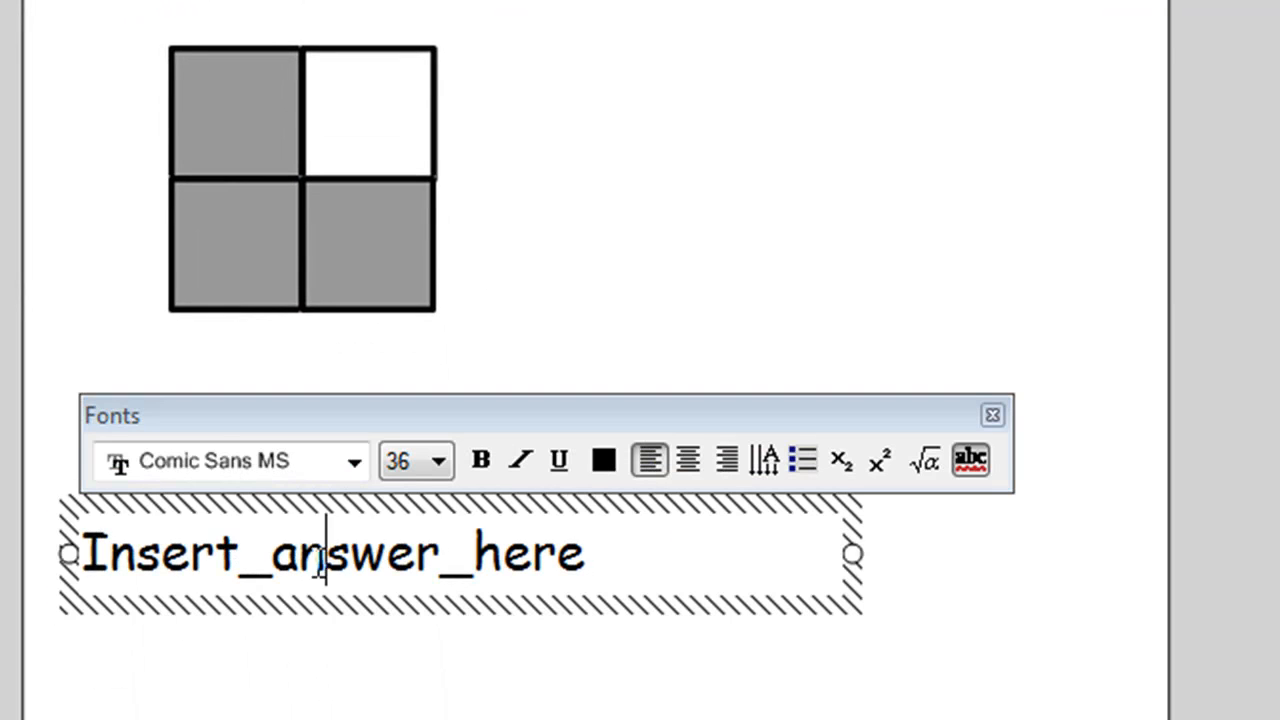
triple_click(330, 552)
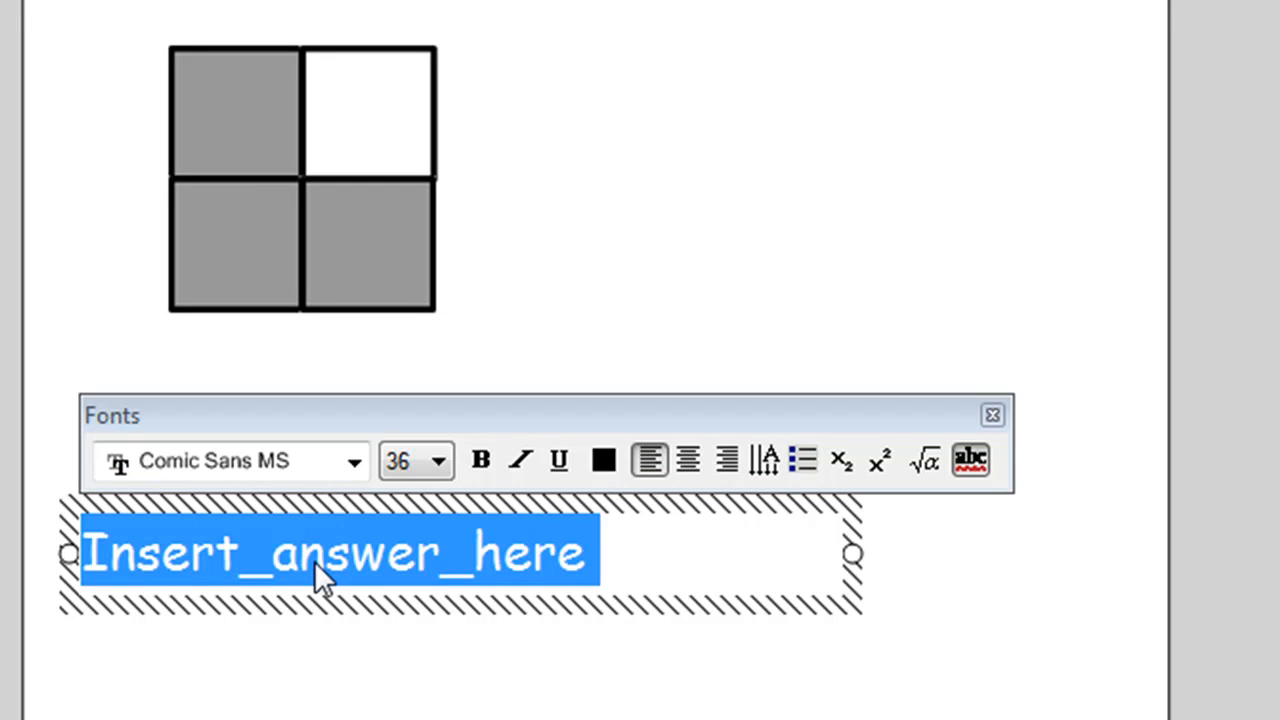
text(Three quarters o)
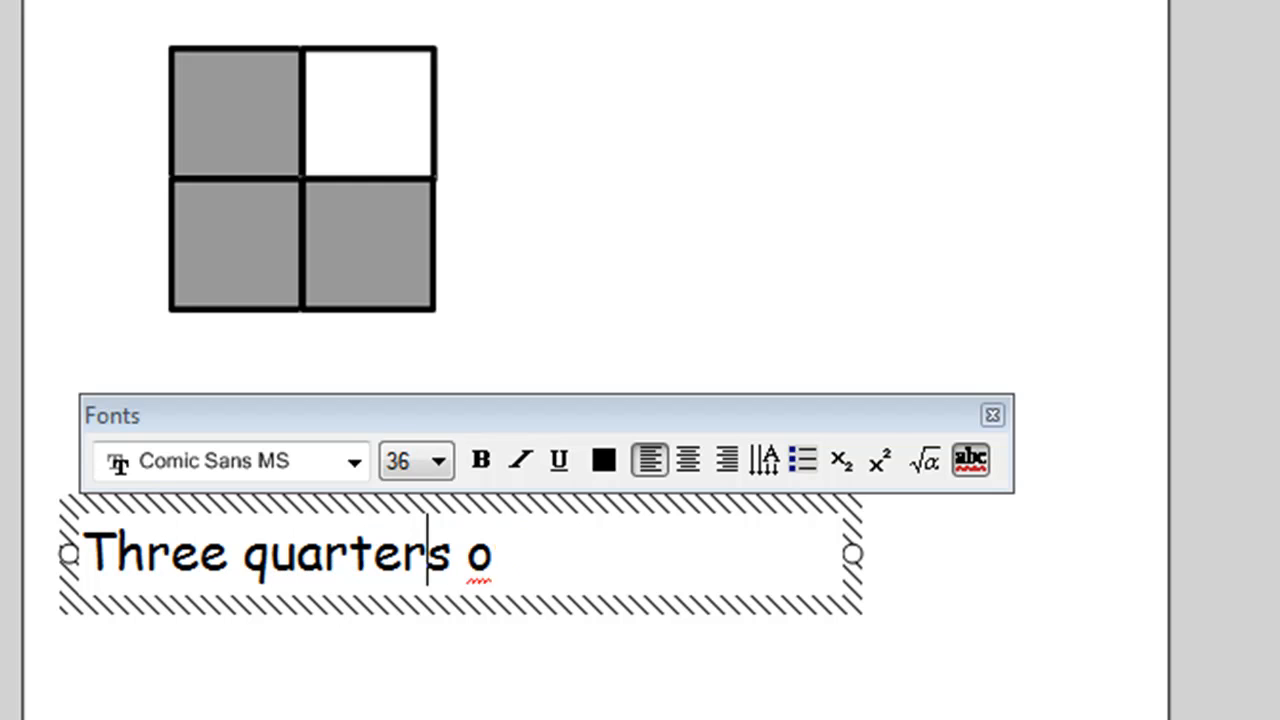
text(f this shape)
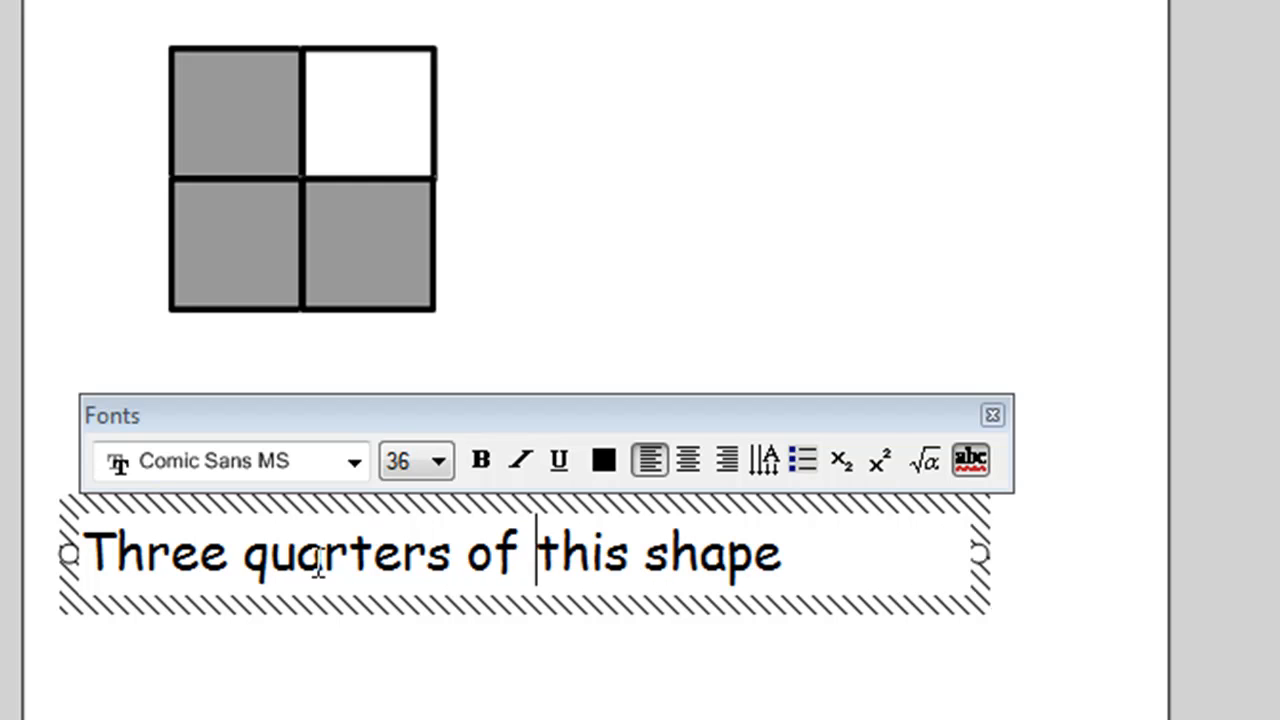
text(is shaded.)
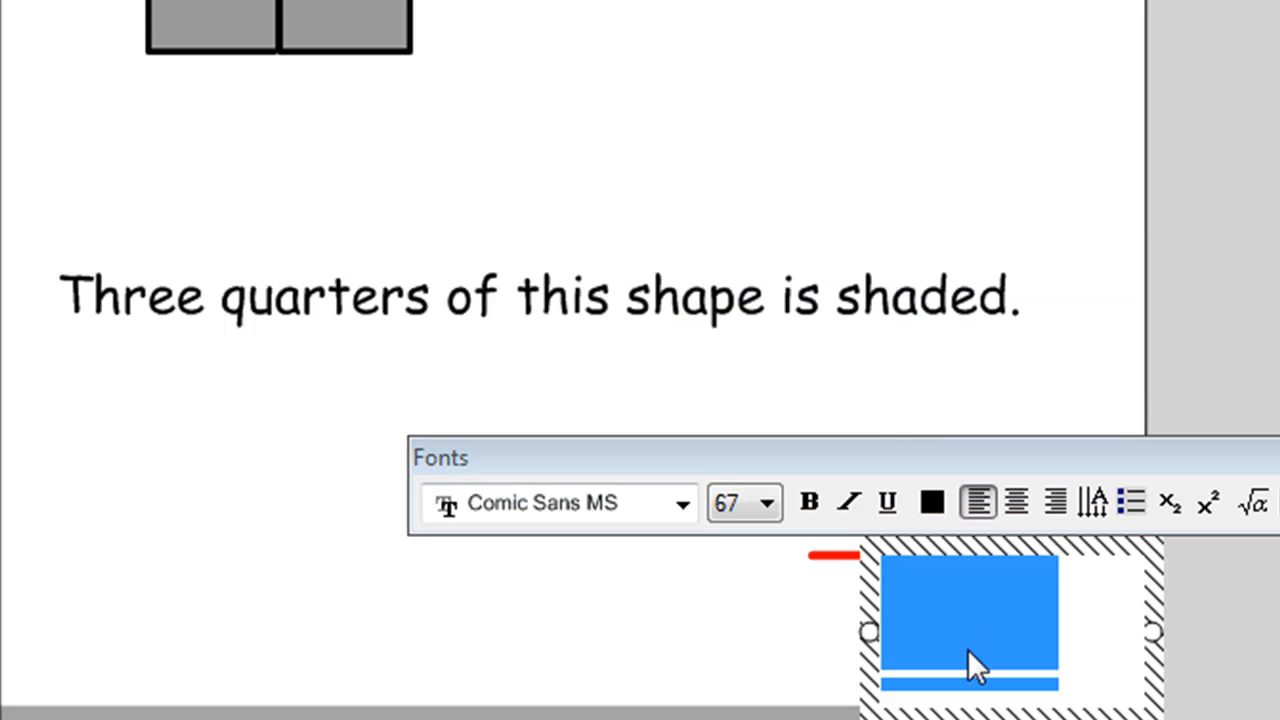
text(4)
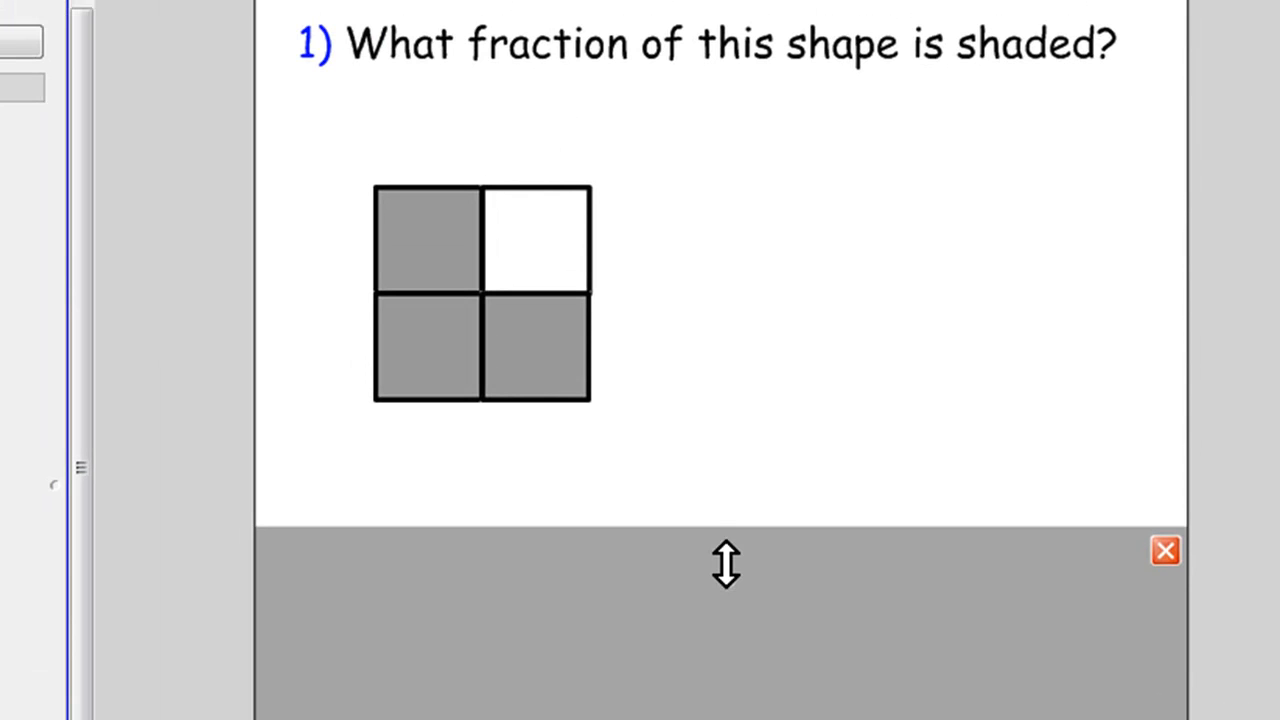
mouse_move(484, 232)
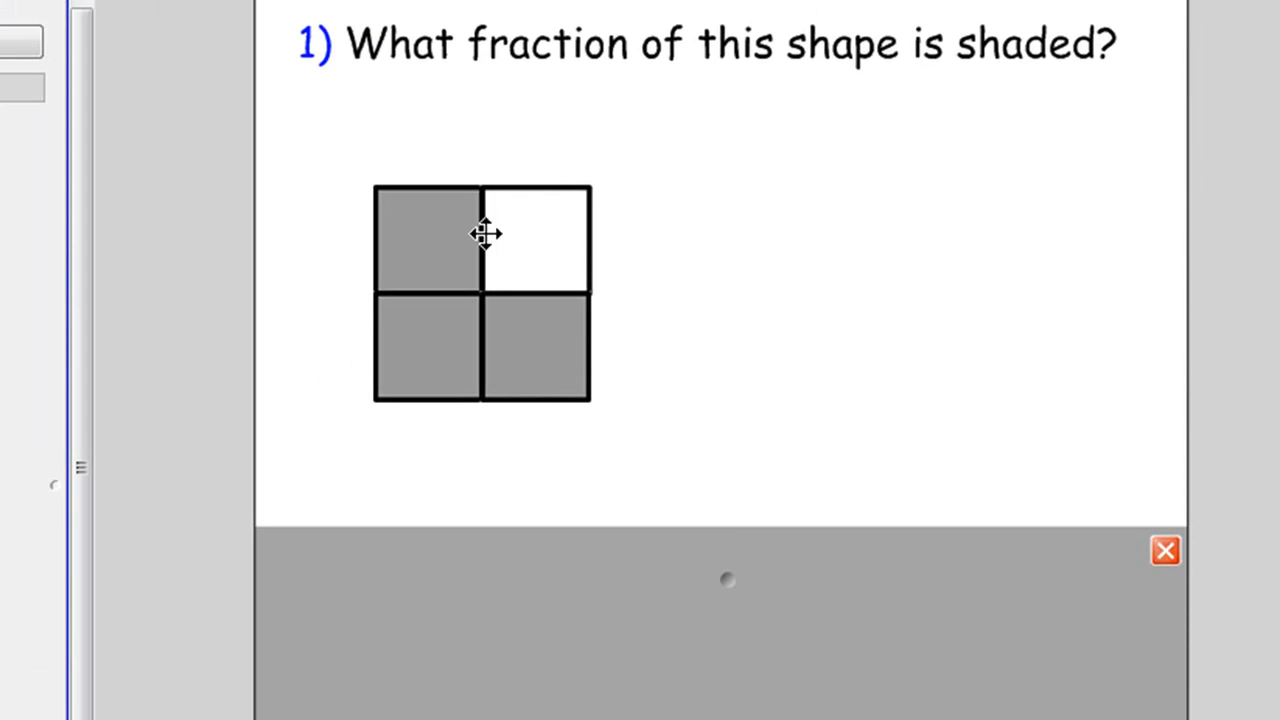
mouse_move(816, 496)
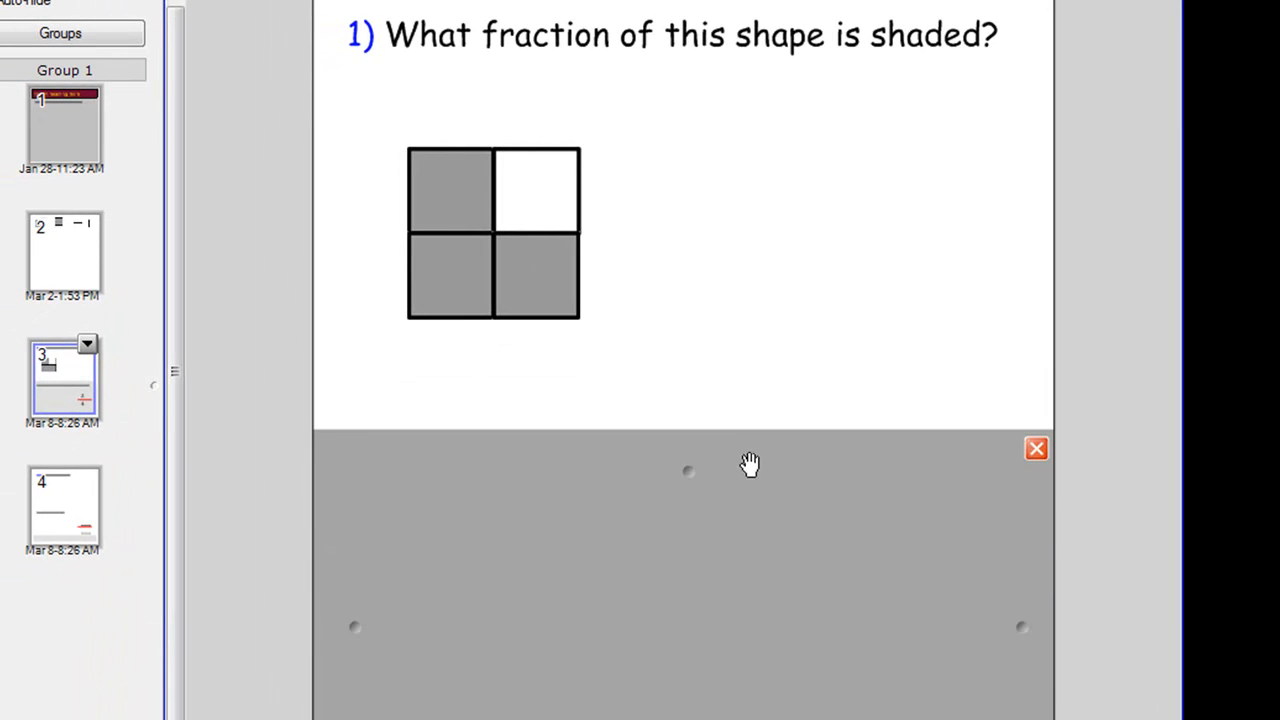
Step: Move through the page thumbnails to the second question template and the cloned fifth page
click(64, 504)
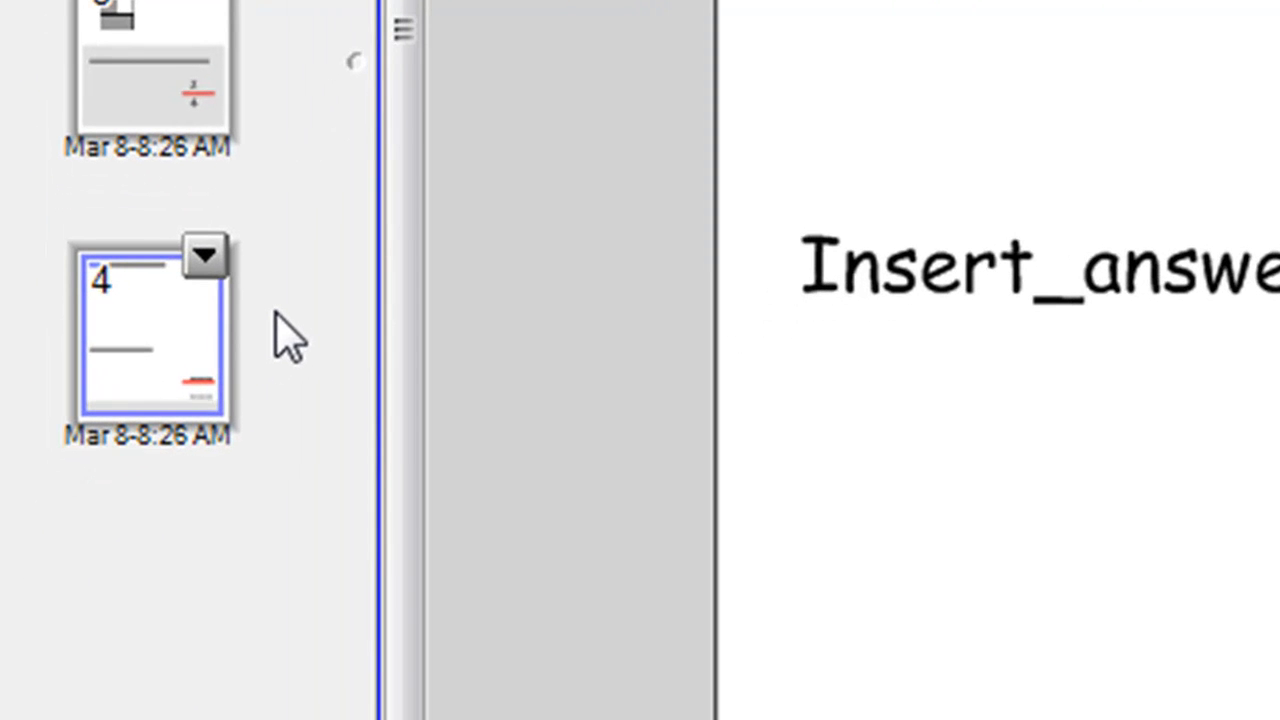
mouse_move(170, 320)
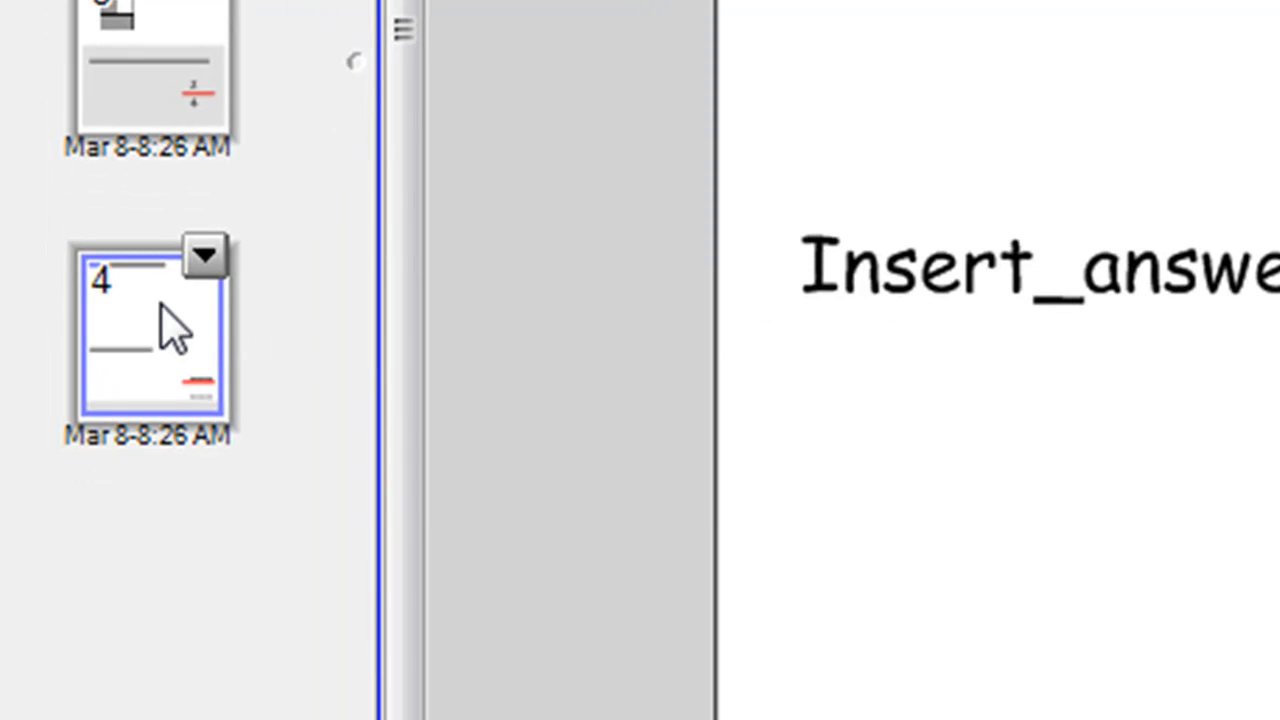
click(204, 252)
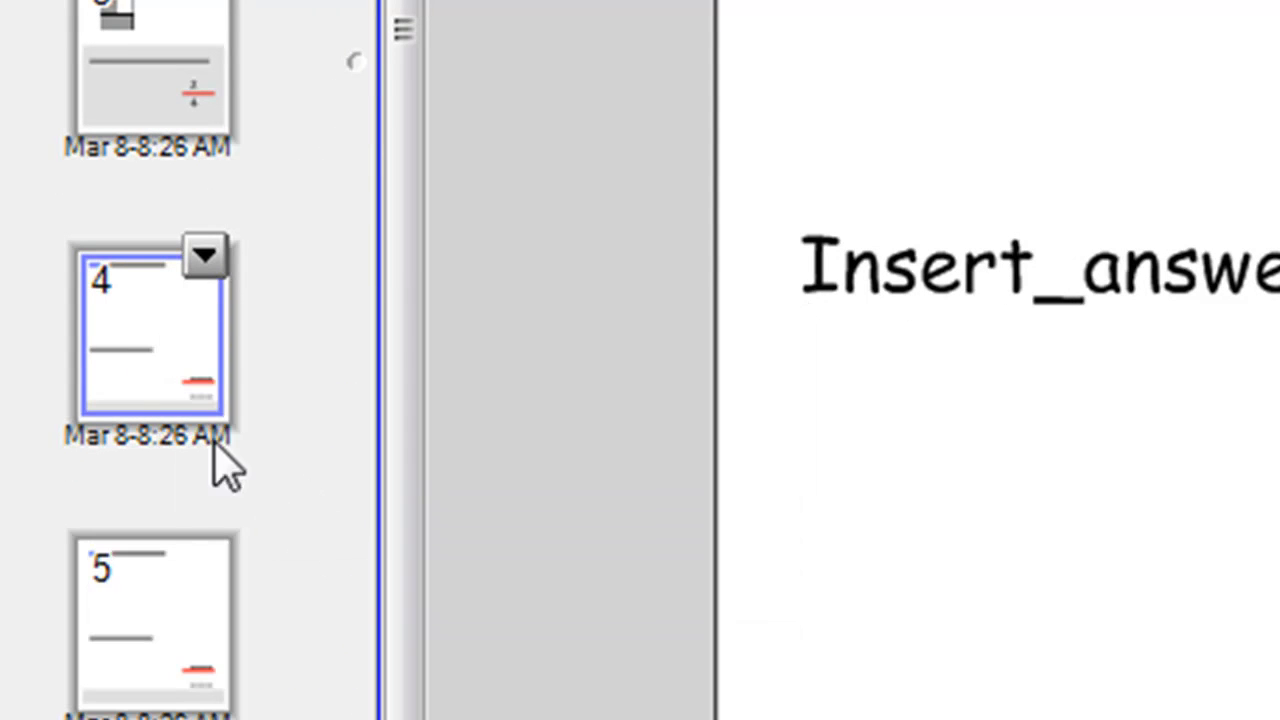
mouse_move(164, 330)
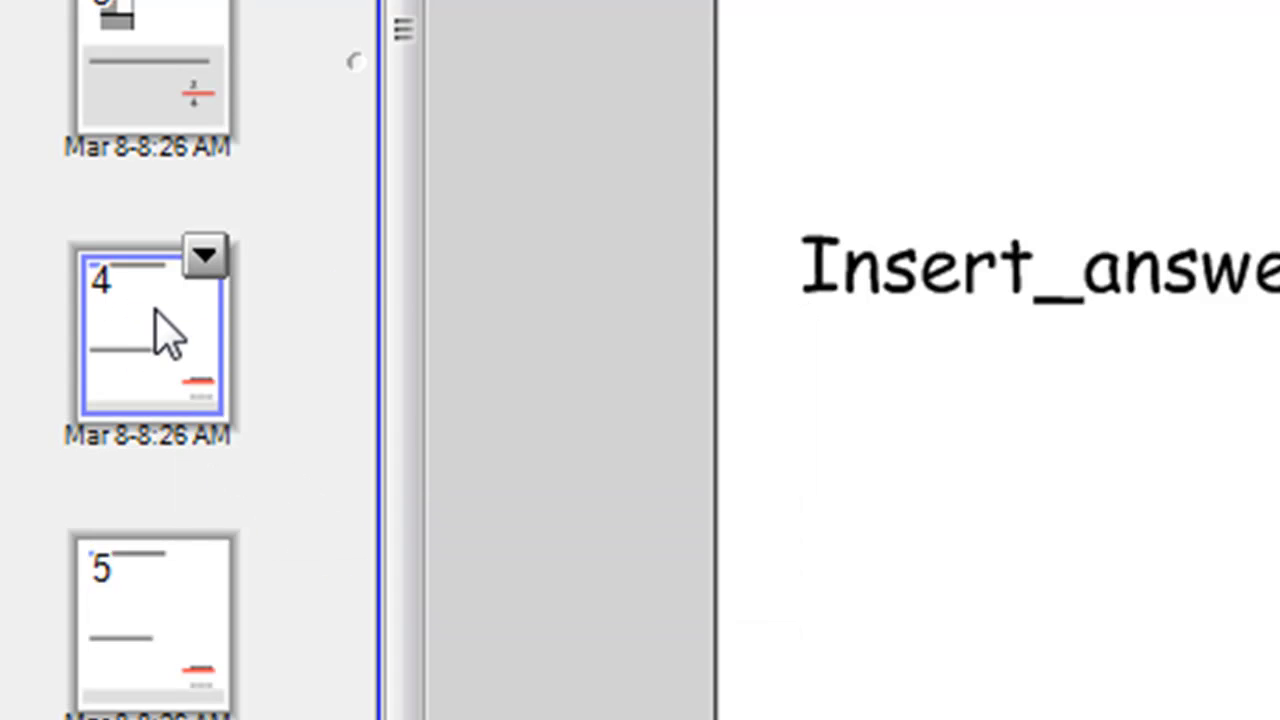
click(150, 620)
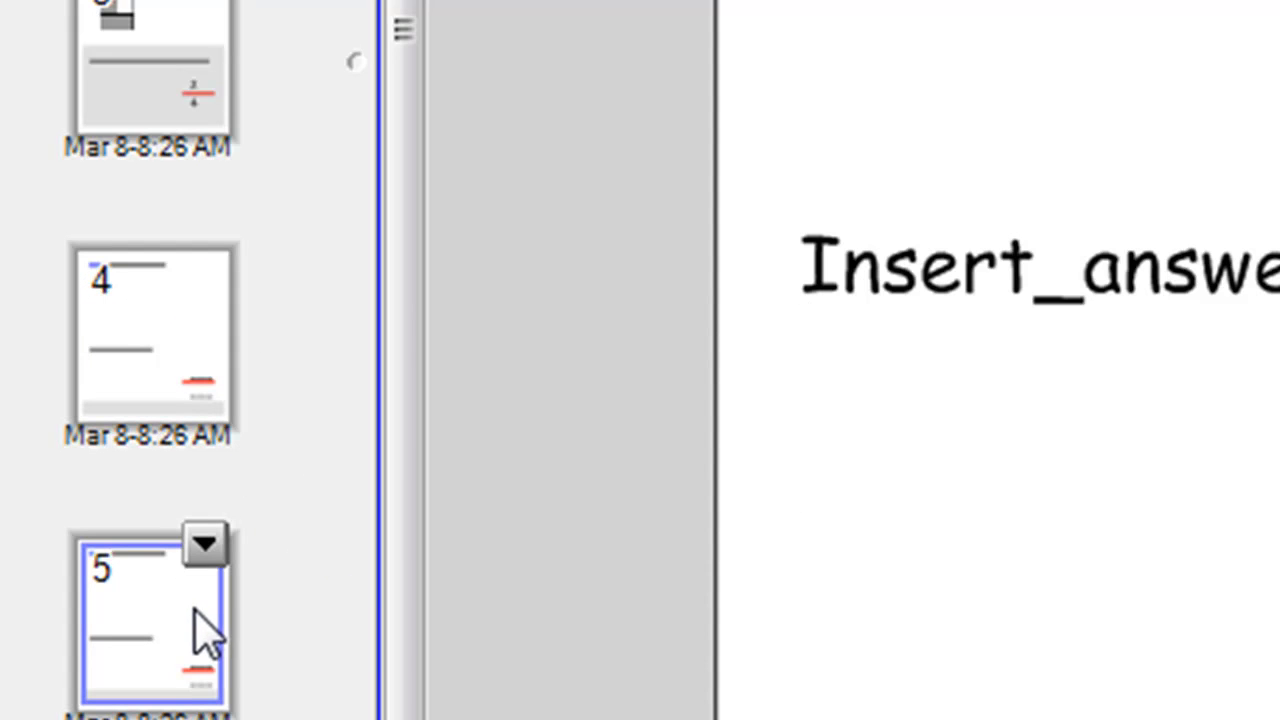
mouse_move(24, 376)
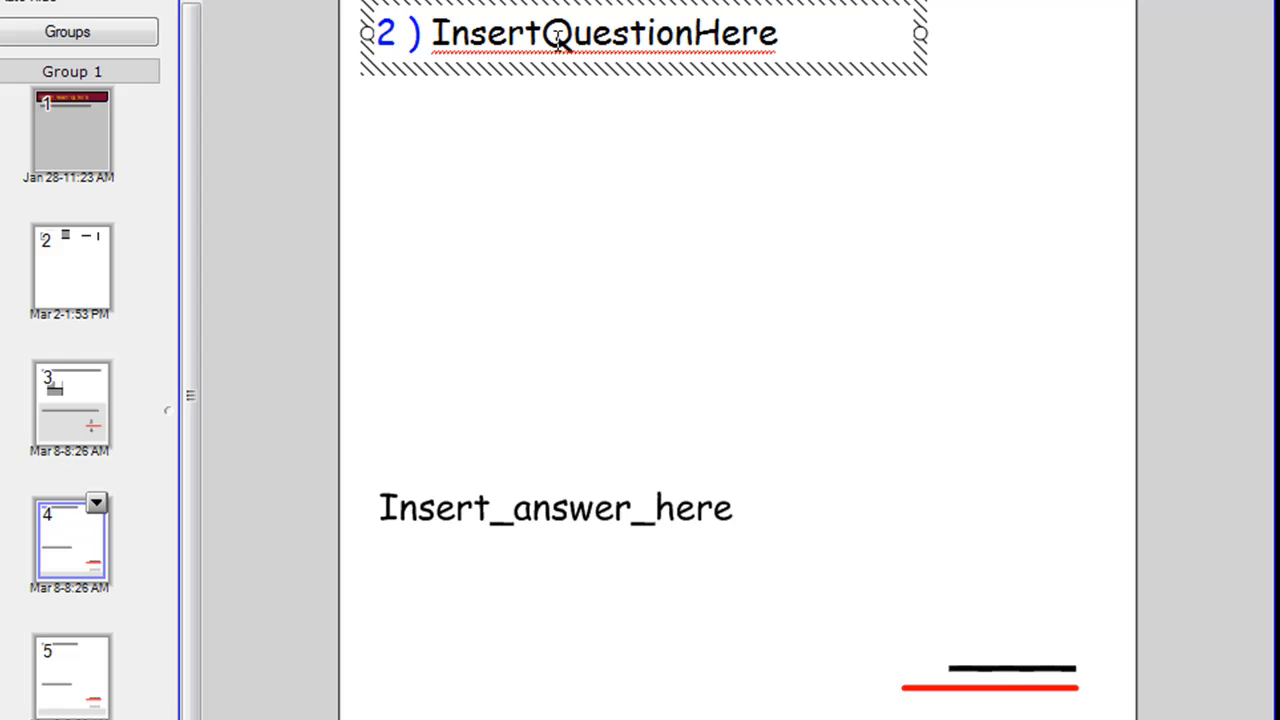
Step: Replace slide 4's placeholder with 'What fraction of this shape is coloured green?'
double_click(600, 32)
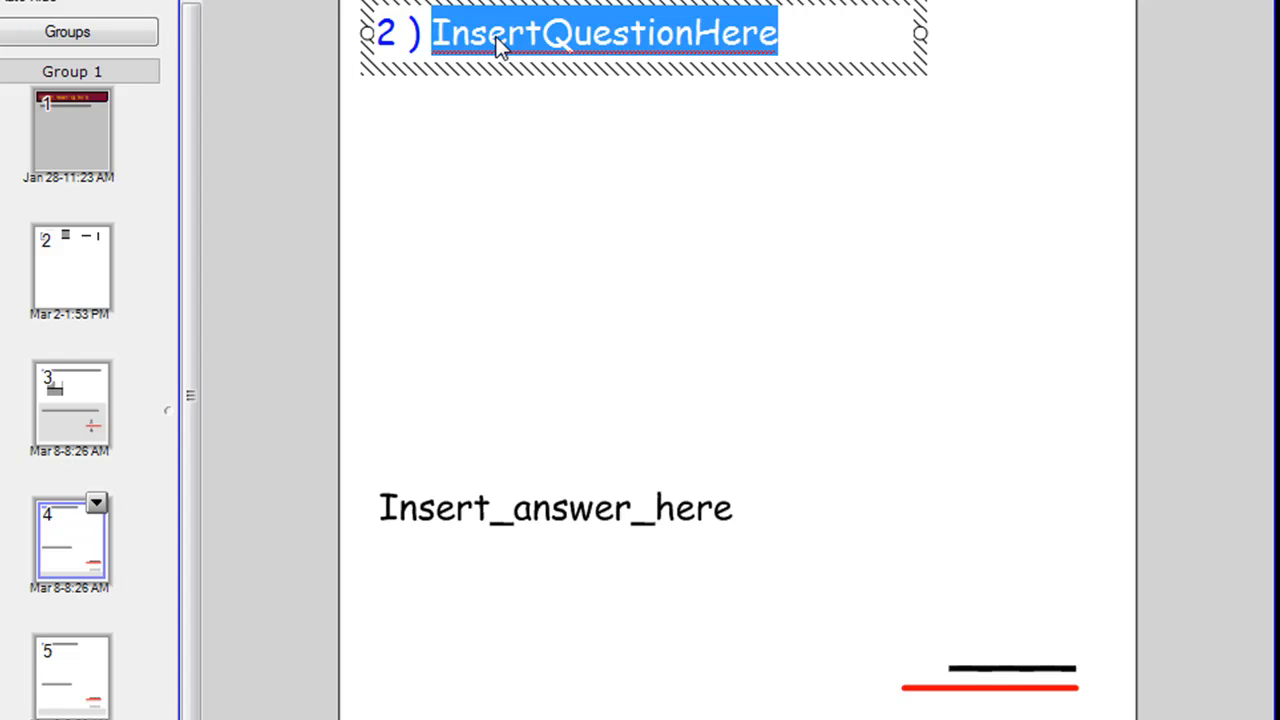
text(Wh)
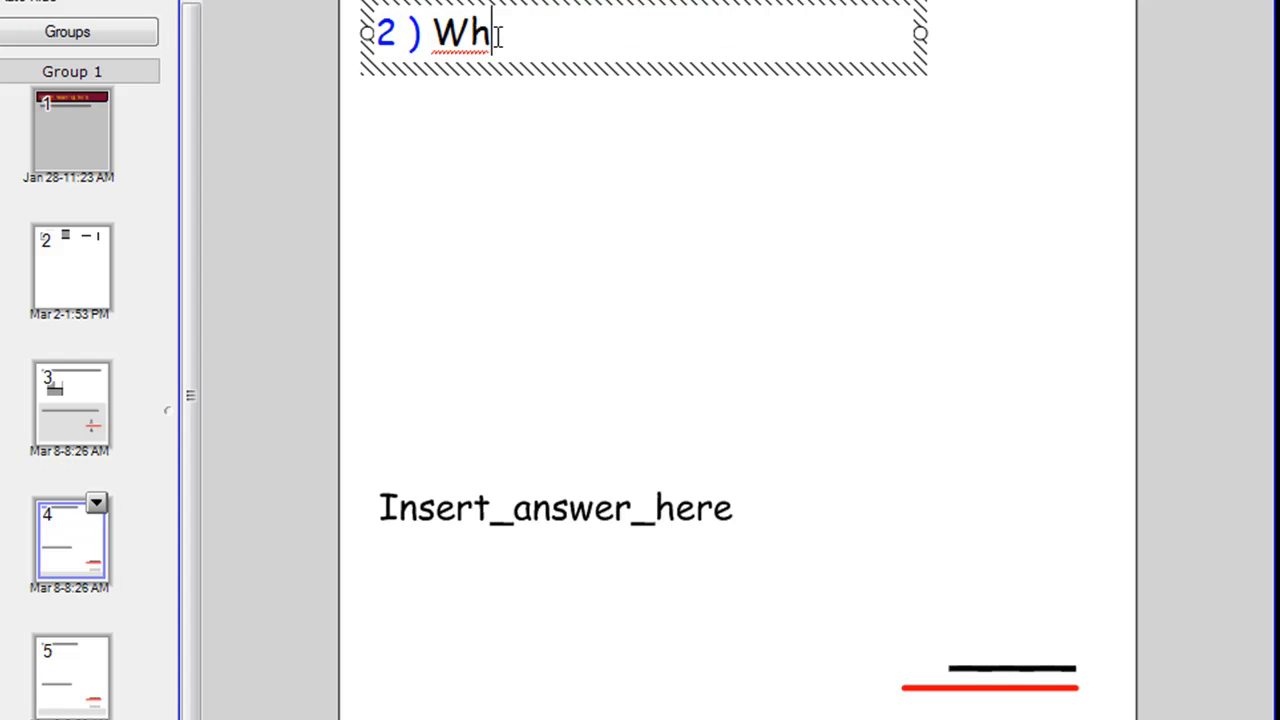
text(at s)
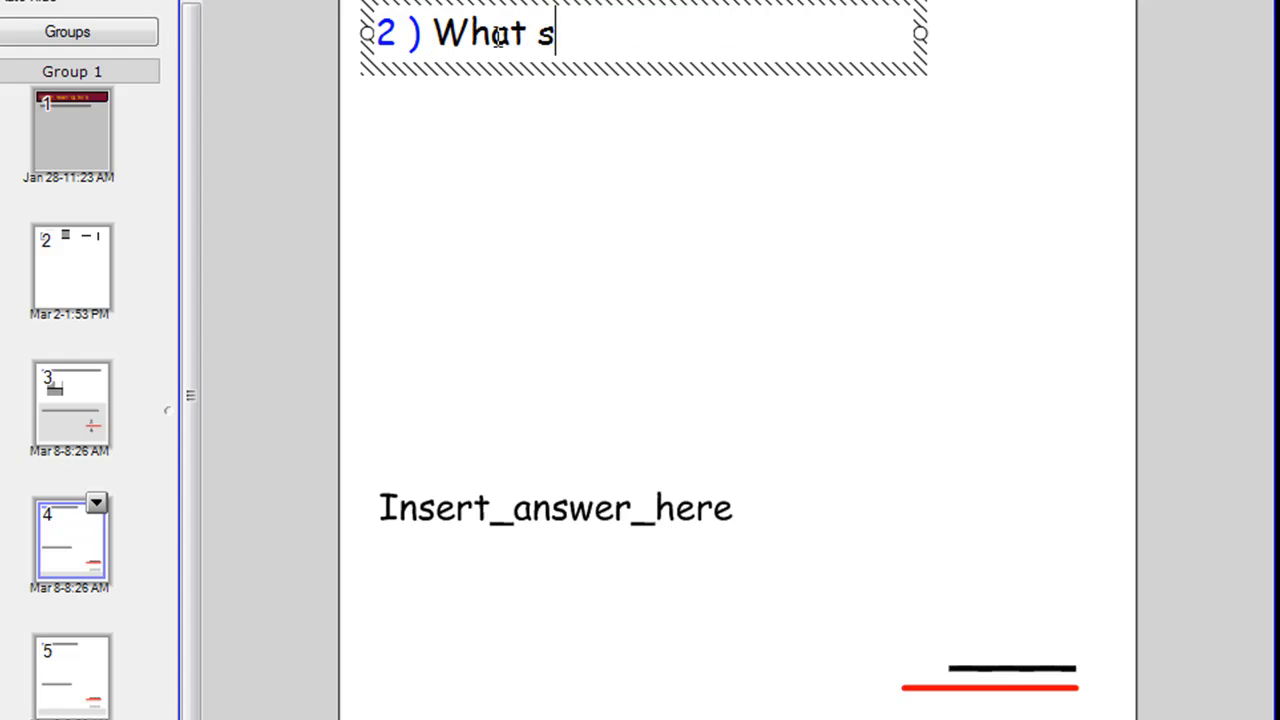
text(fracti)
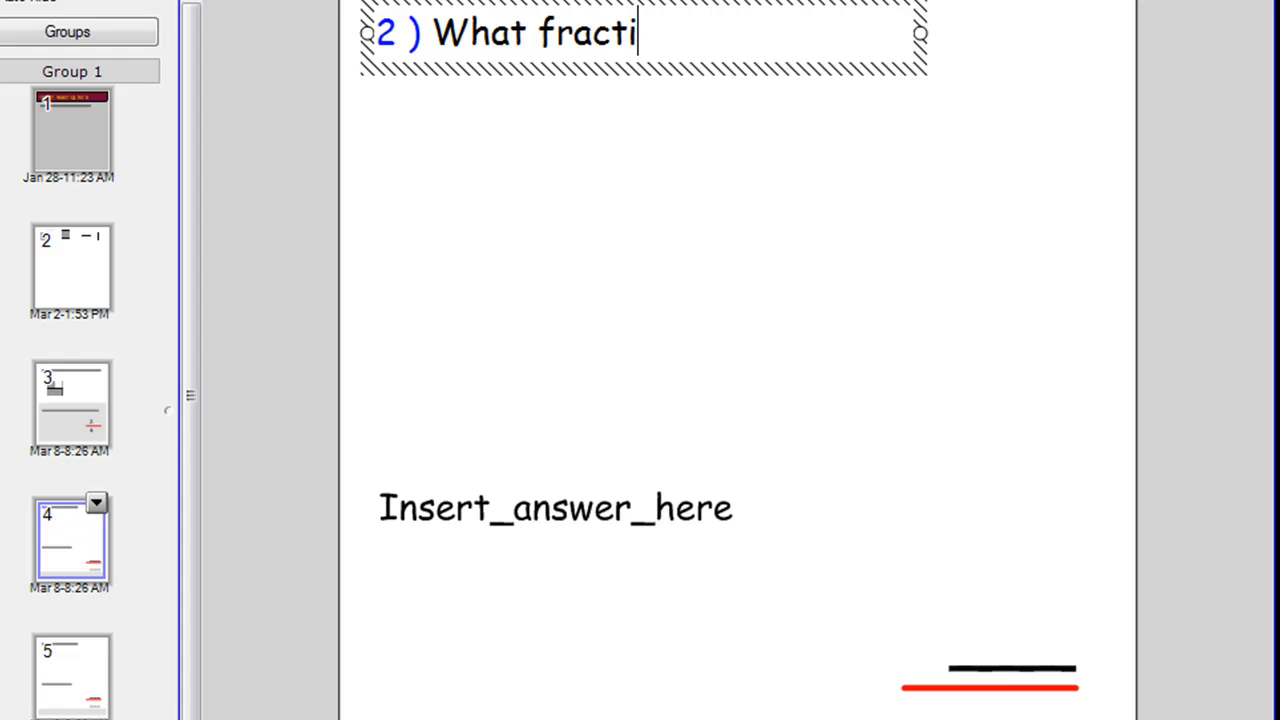
text(on of this sha)
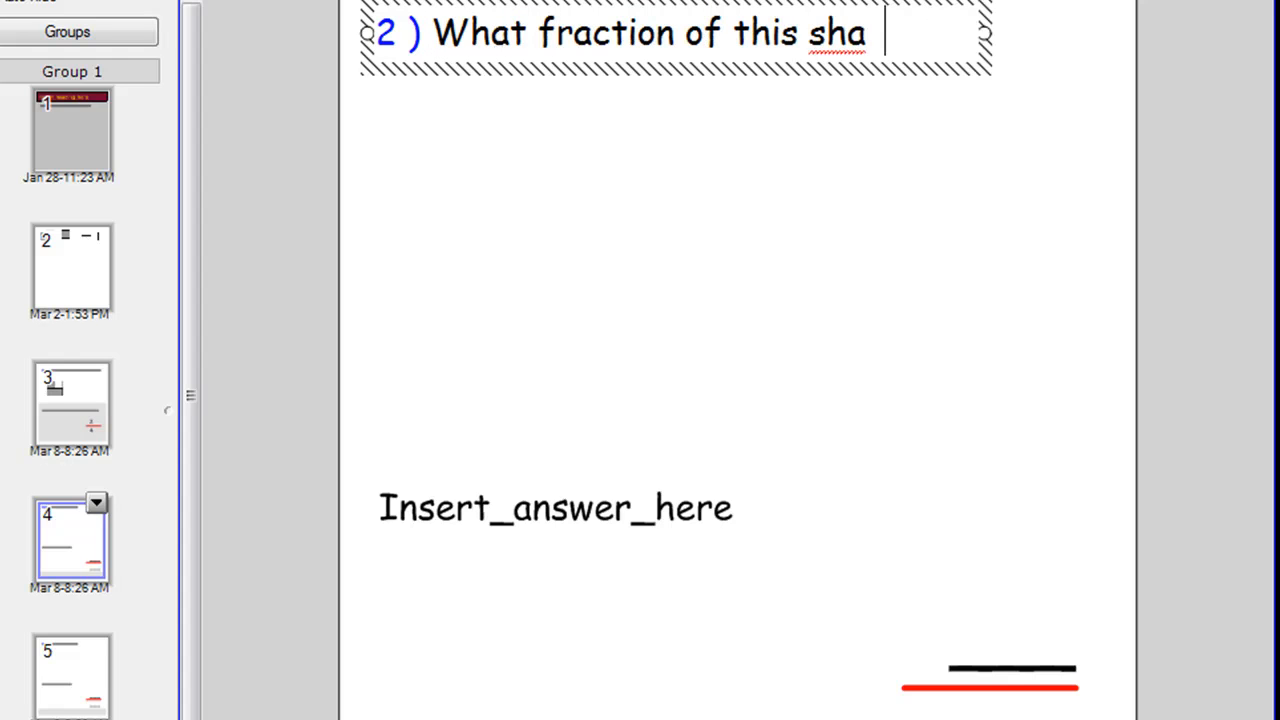
text(pe is)
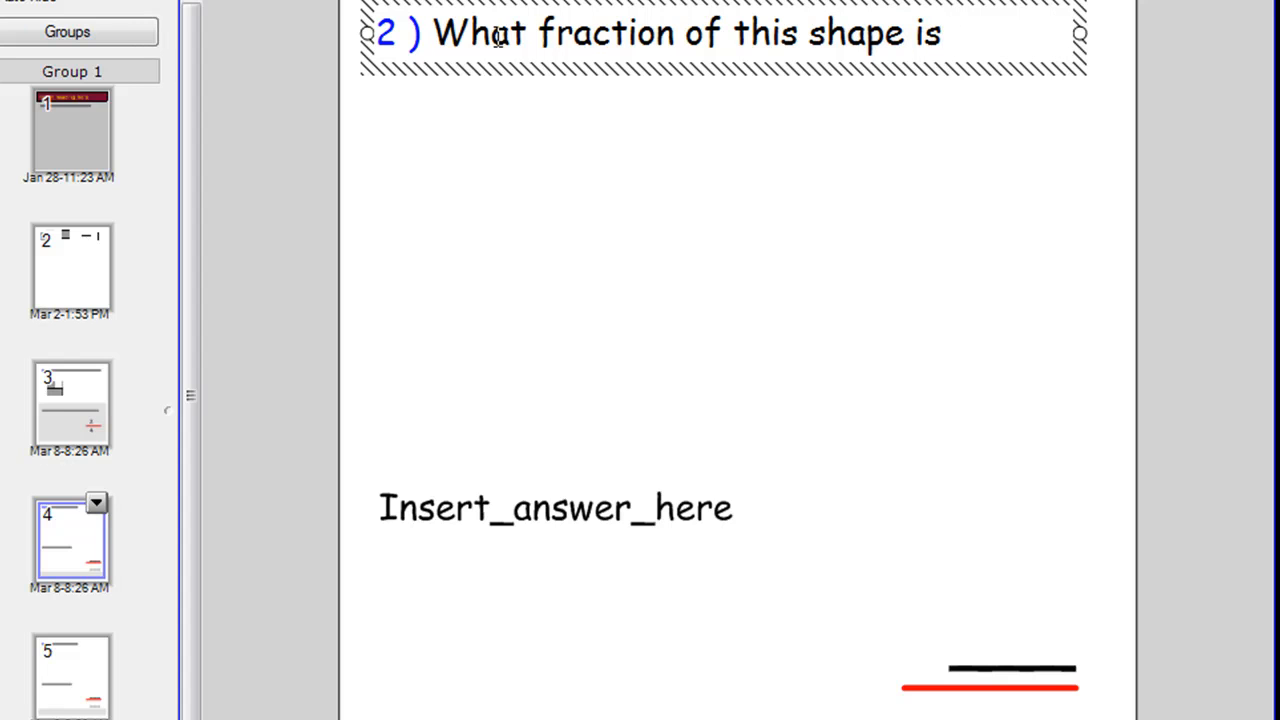
text(coloured green)
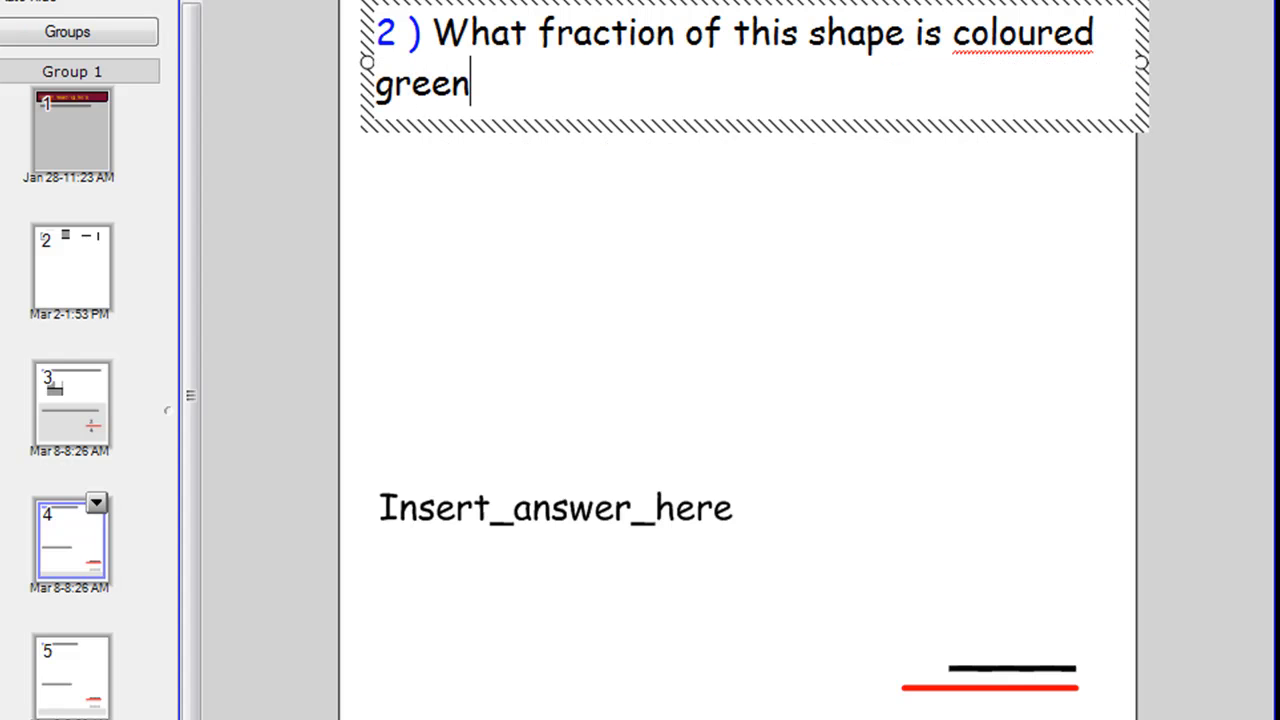
text(?)
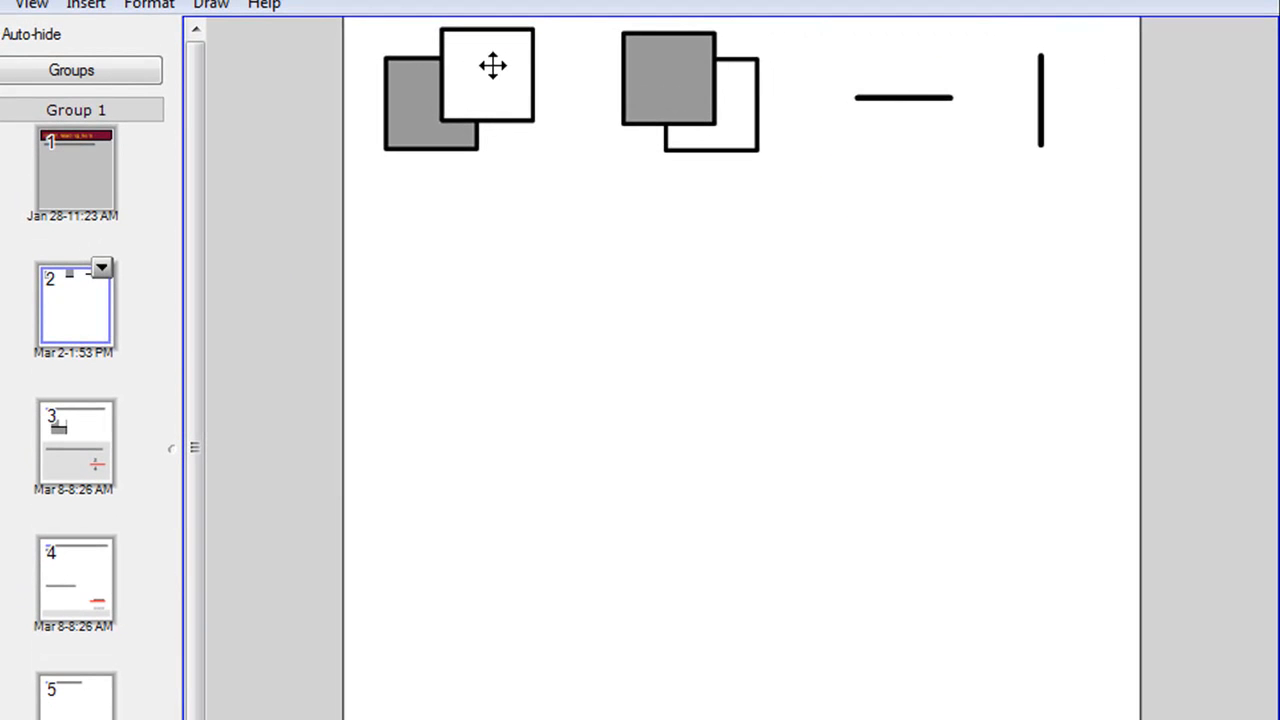
Step: Select the white square and dividing lines on slide 2 and copy them
click(488, 80)
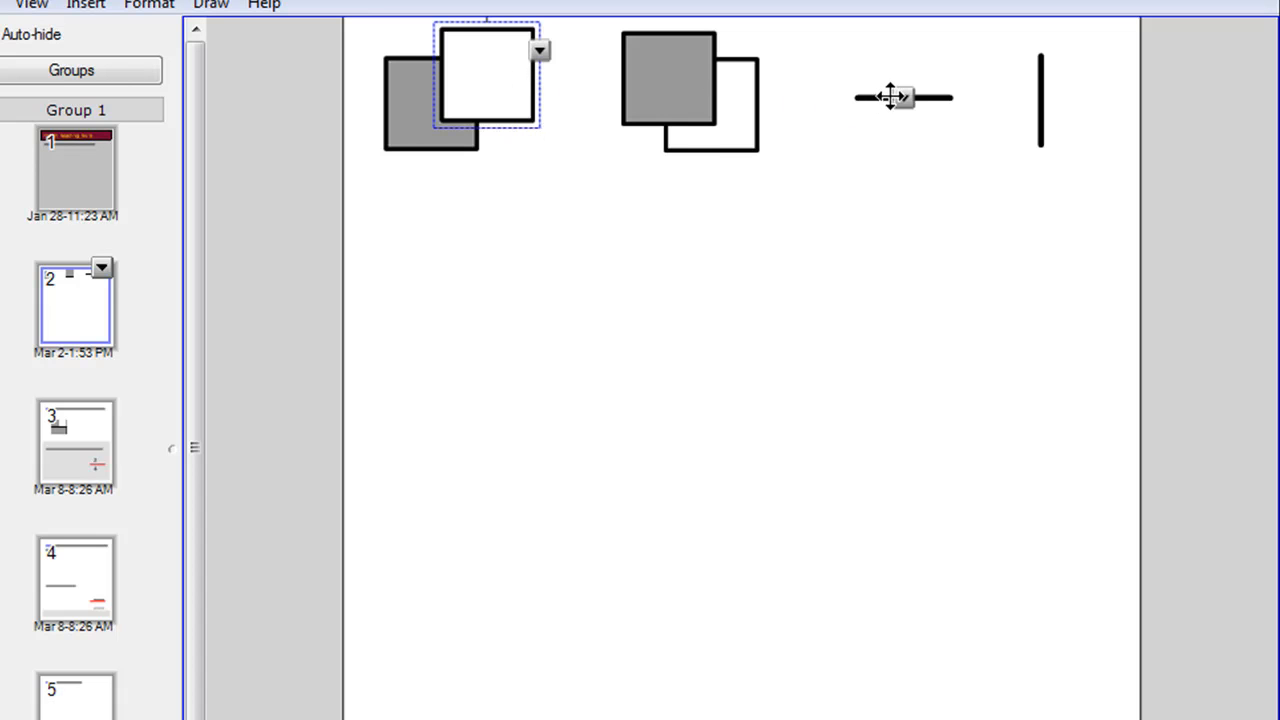
mouse_move(808, 130)
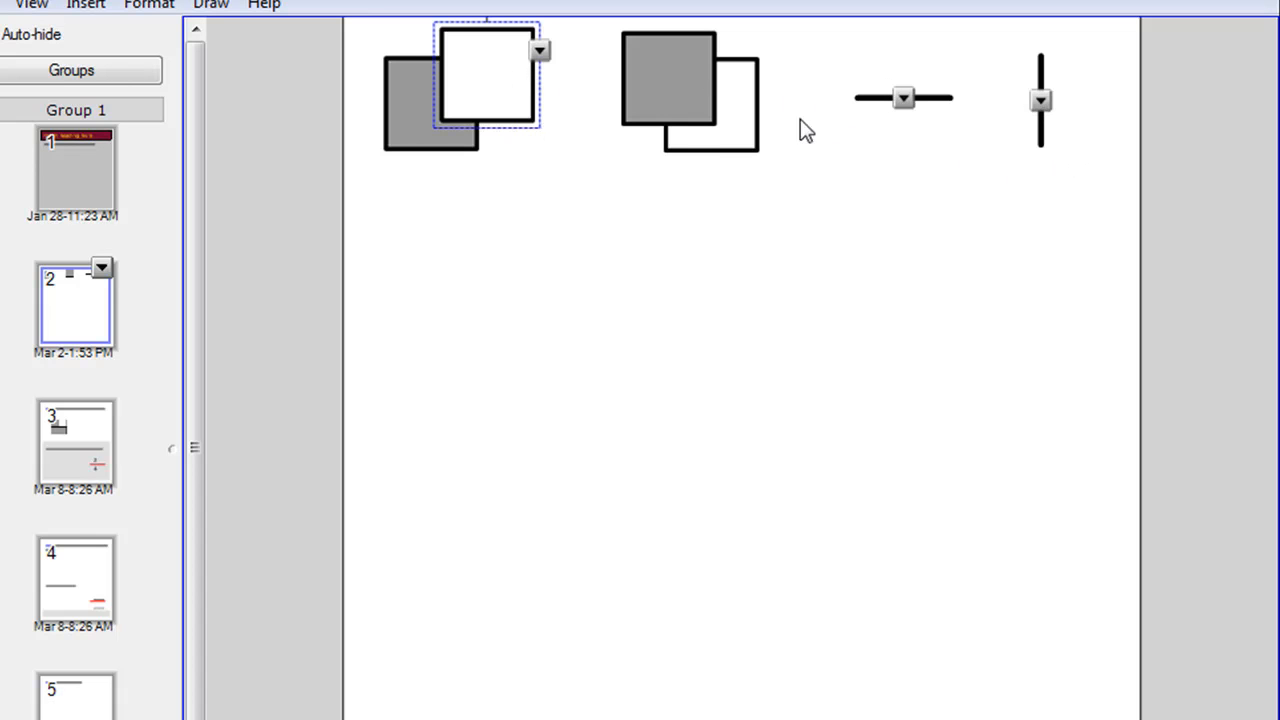
right_click(484, 80)
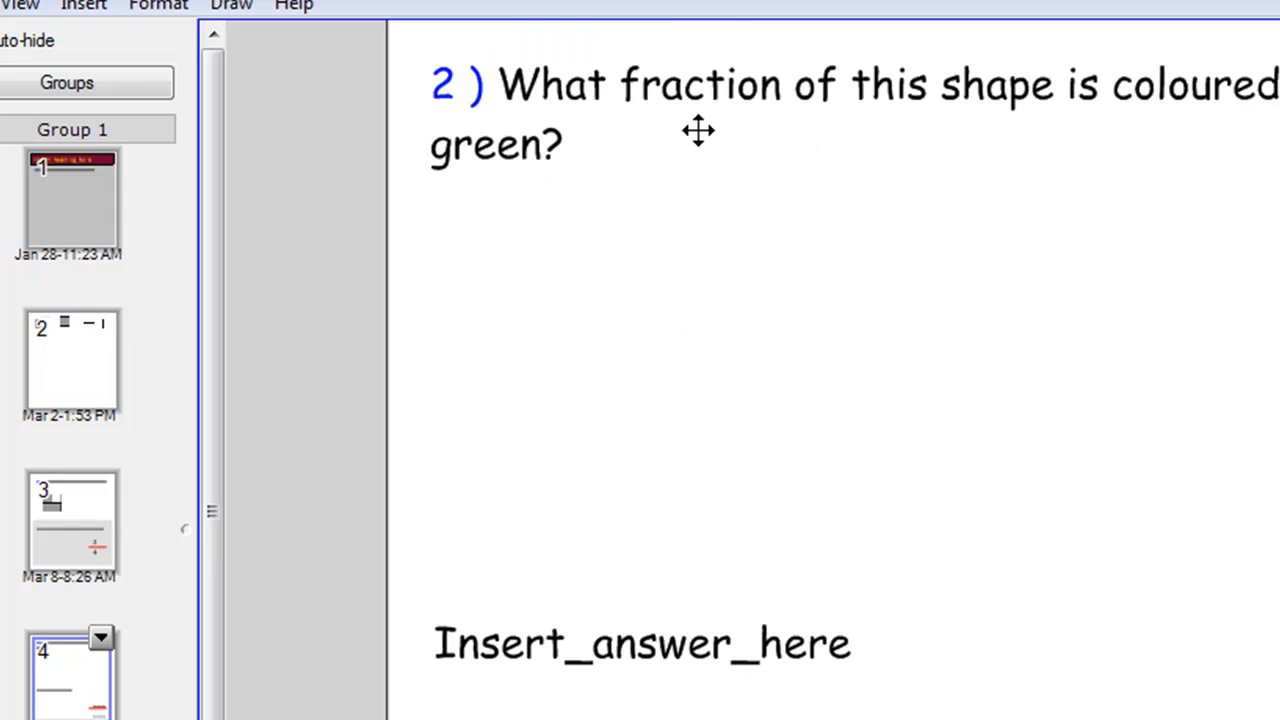
Step: Paste the square and lines on slide 4 and enlarge the square into a quartered grid
right_click(638, 240)
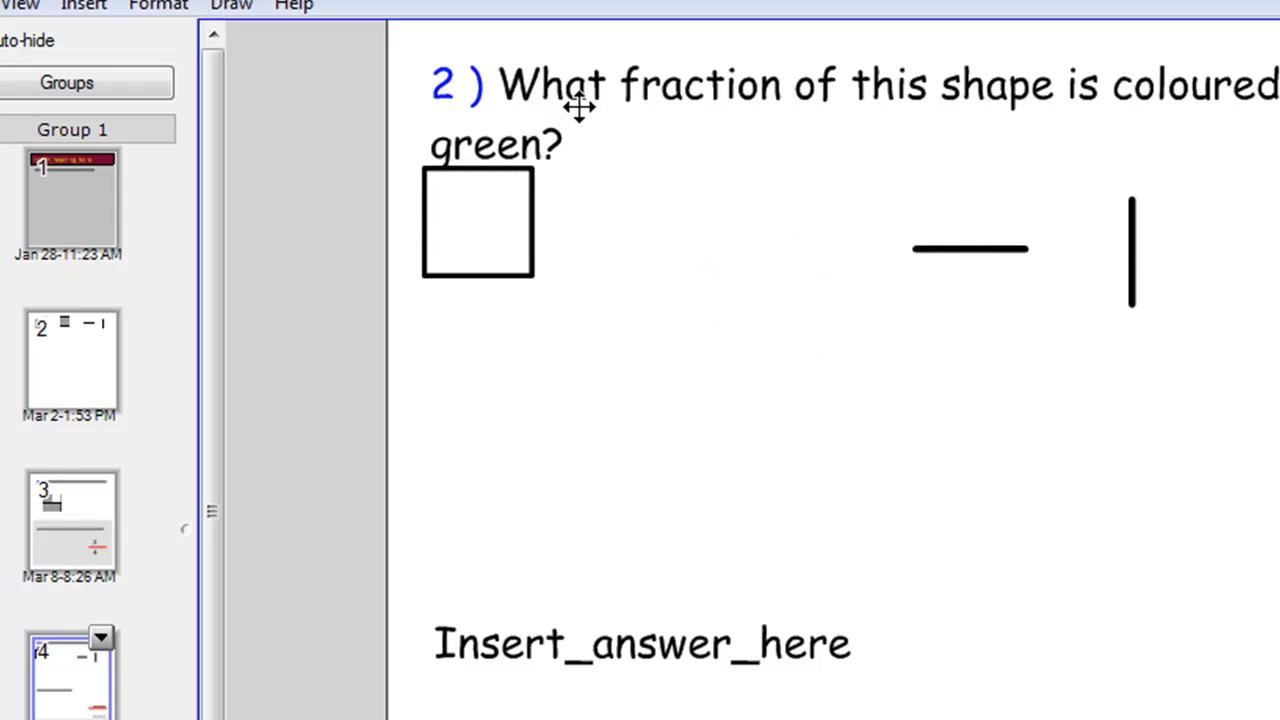
mouse_move(492, 224)
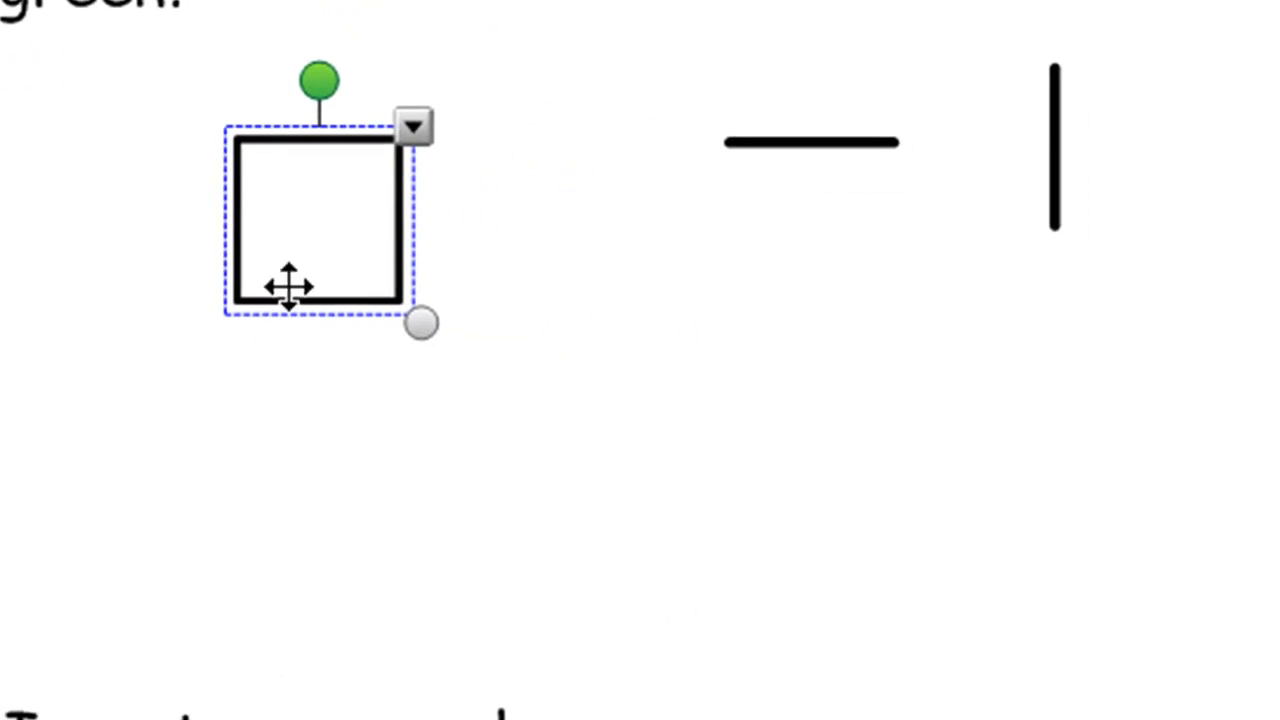
drag(420, 324, 648, 552)
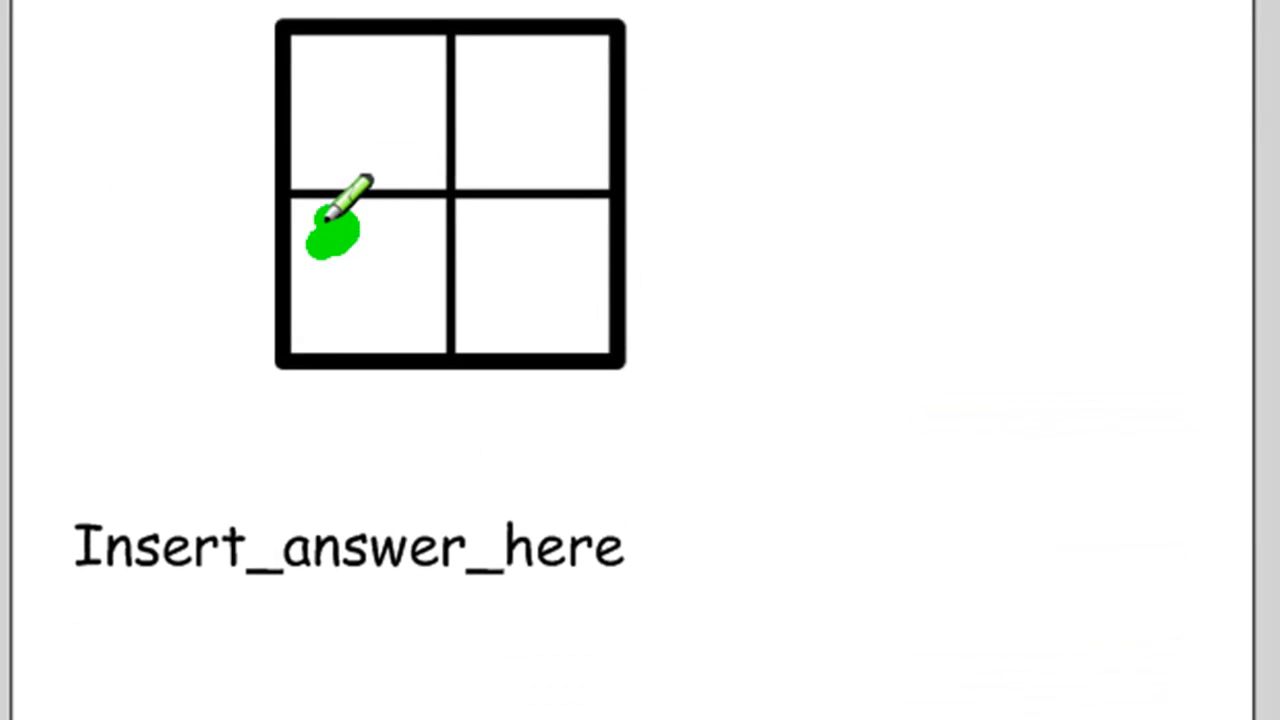
Step: Scribble green pen strokes until the bottom-left quarter of the grid is solid green
drag(330, 230, 450, 290)
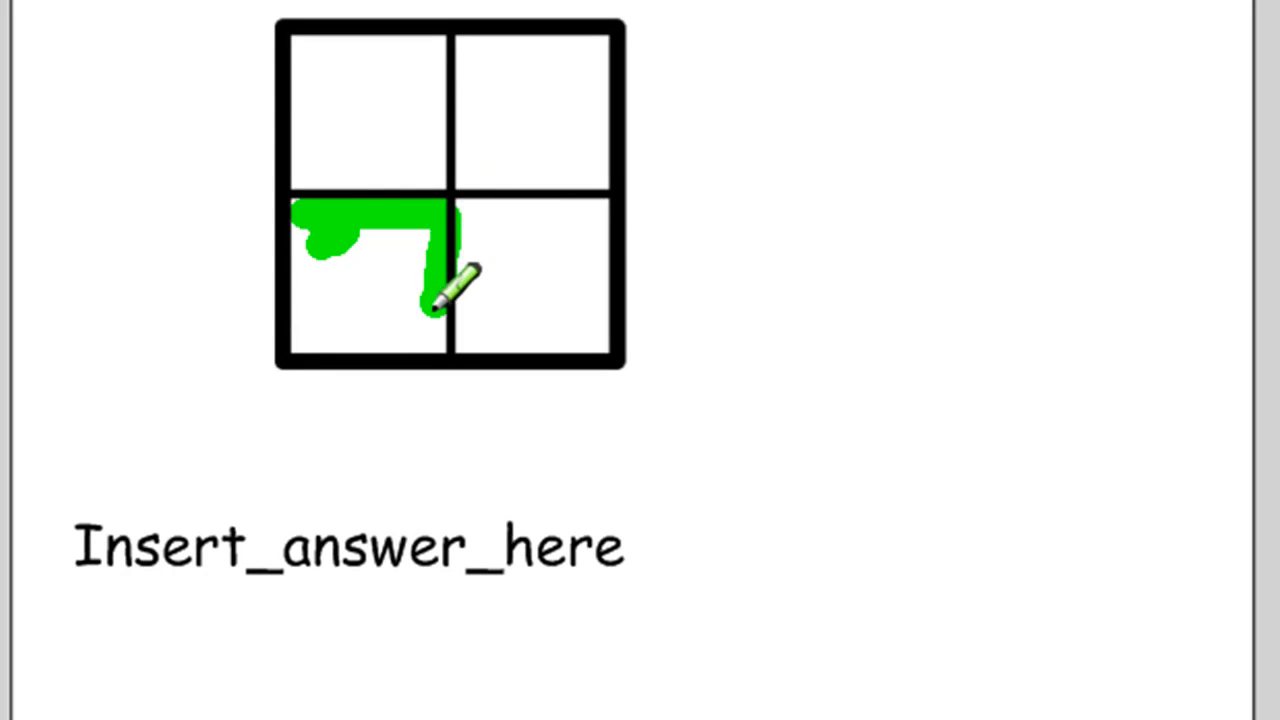
drag(440, 300, 330, 216)
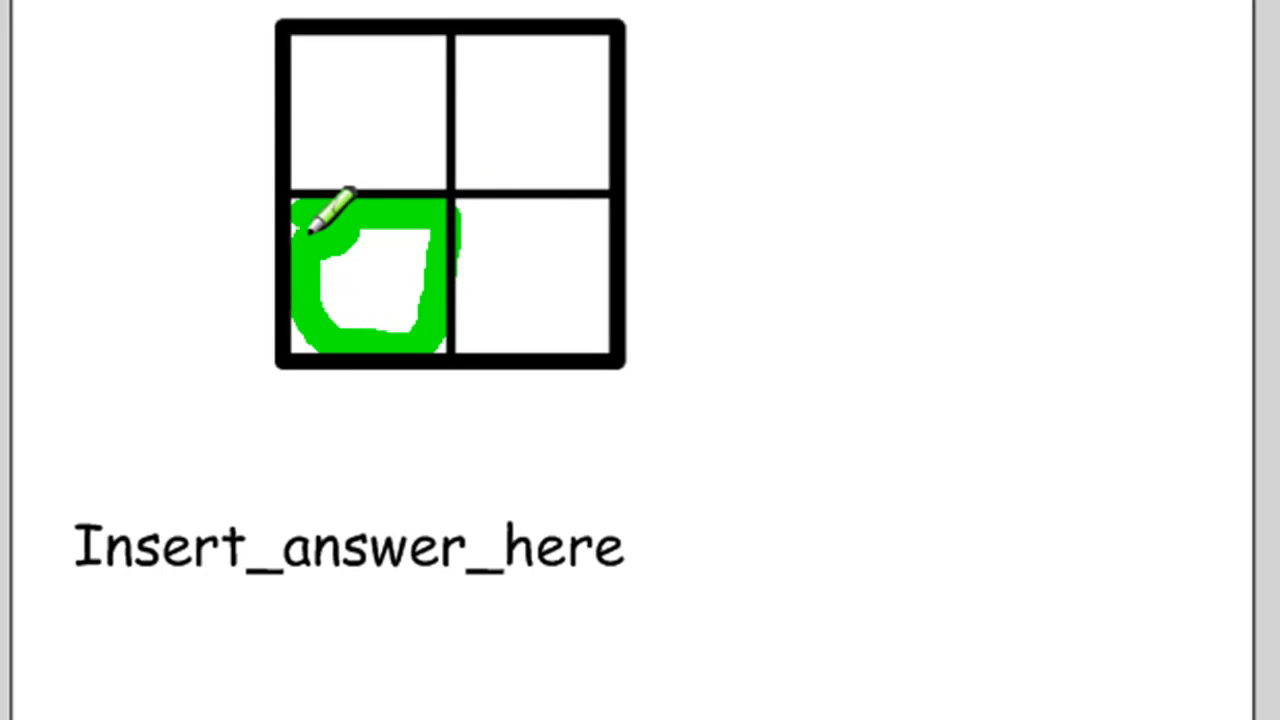
drag(330, 210, 410, 300)
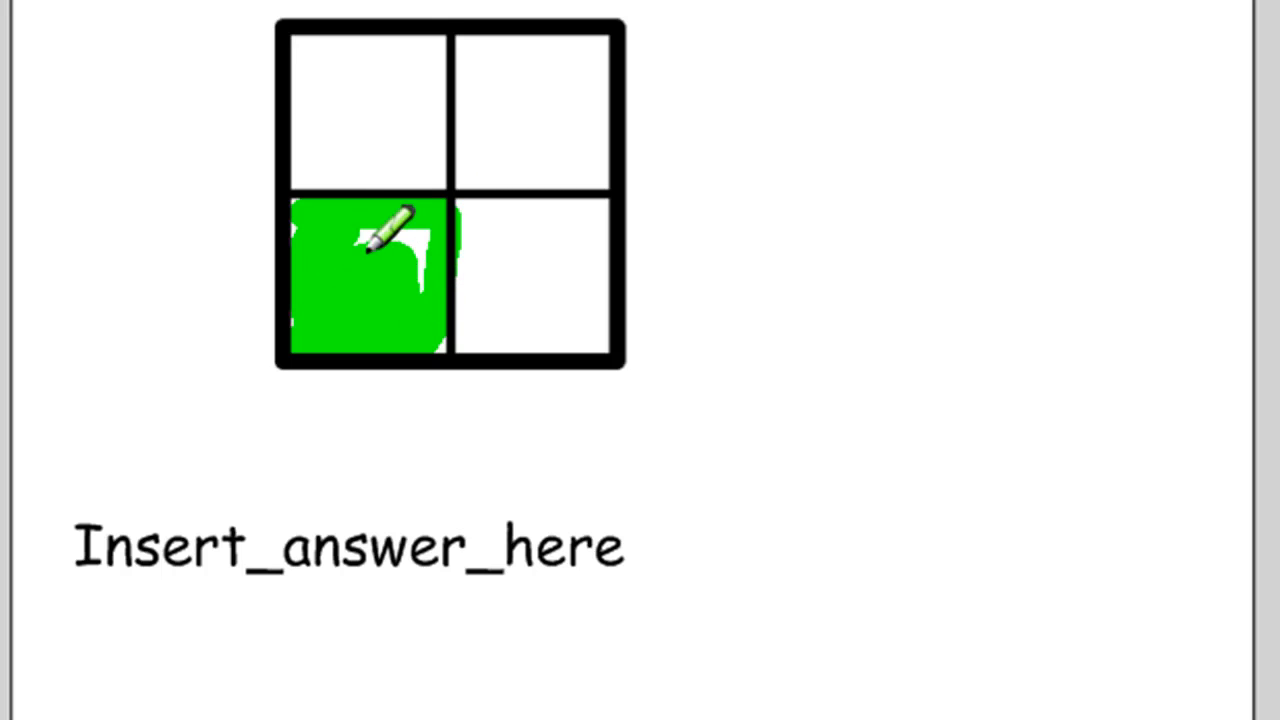
drag(390, 230, 450, 310)
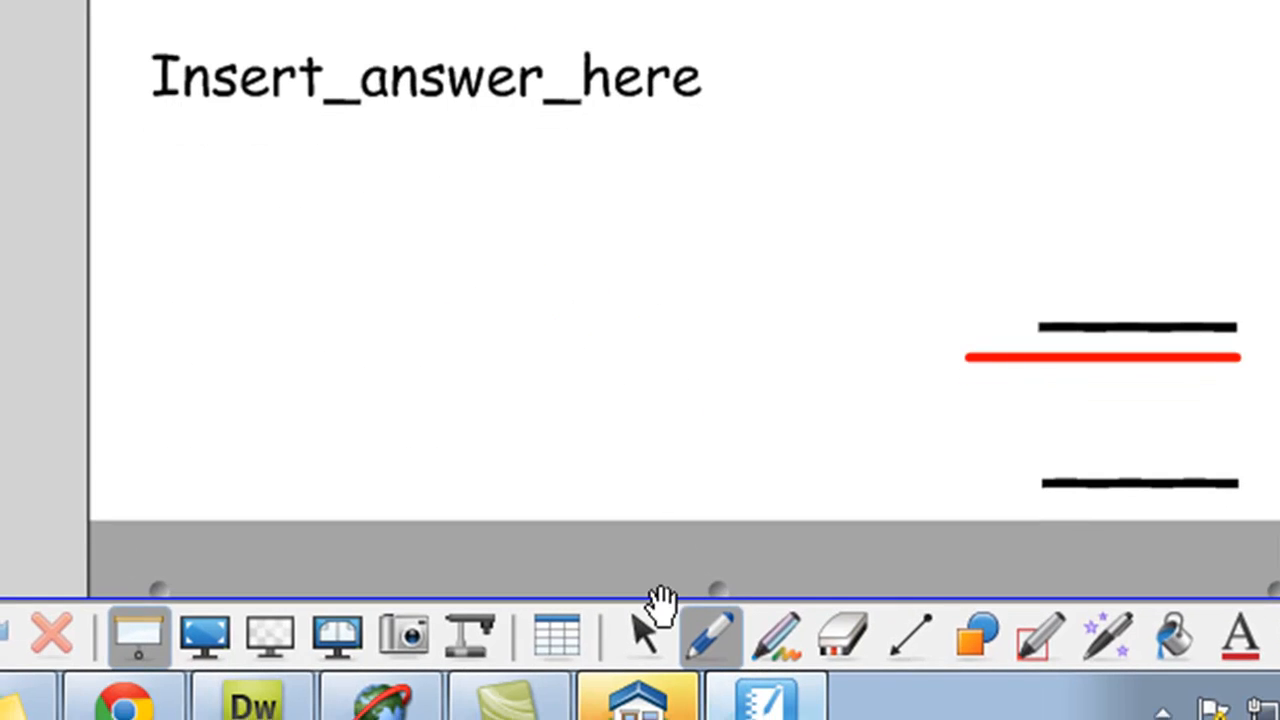
Step: Replace Insert_answer_here with 'One quarter of this shape is coloured'
click(644, 636)
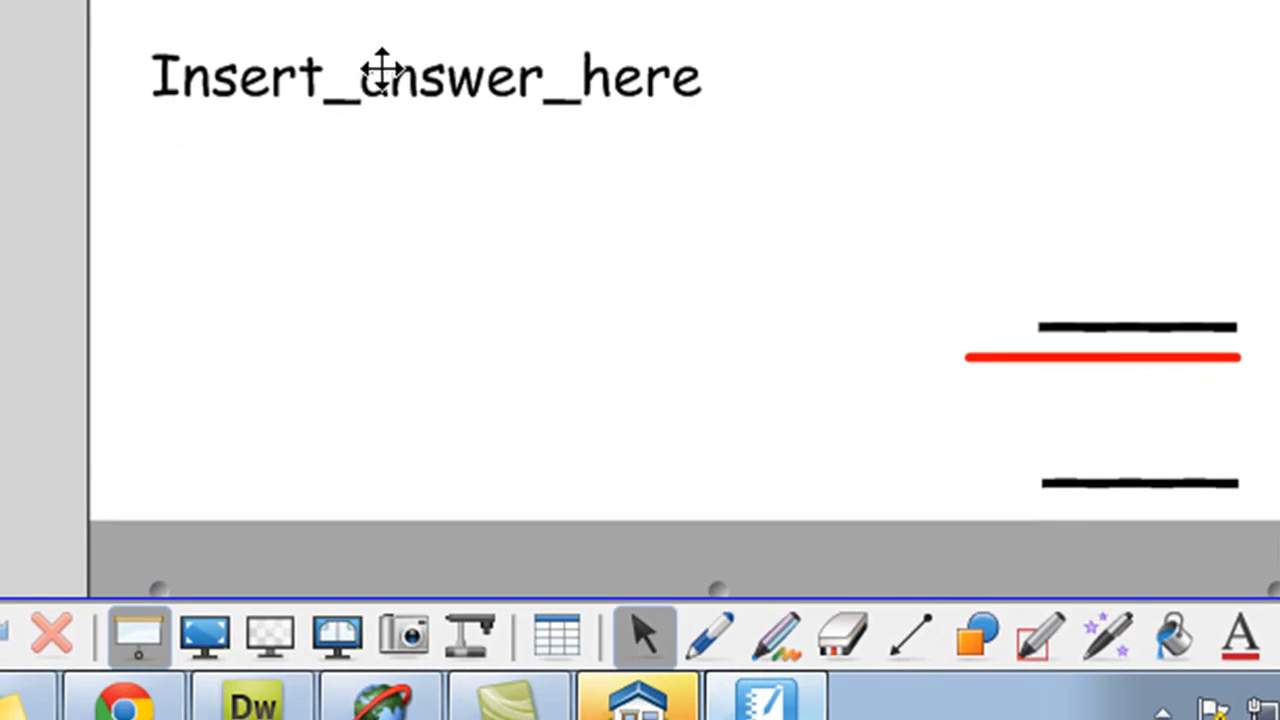
double_click(424, 76)
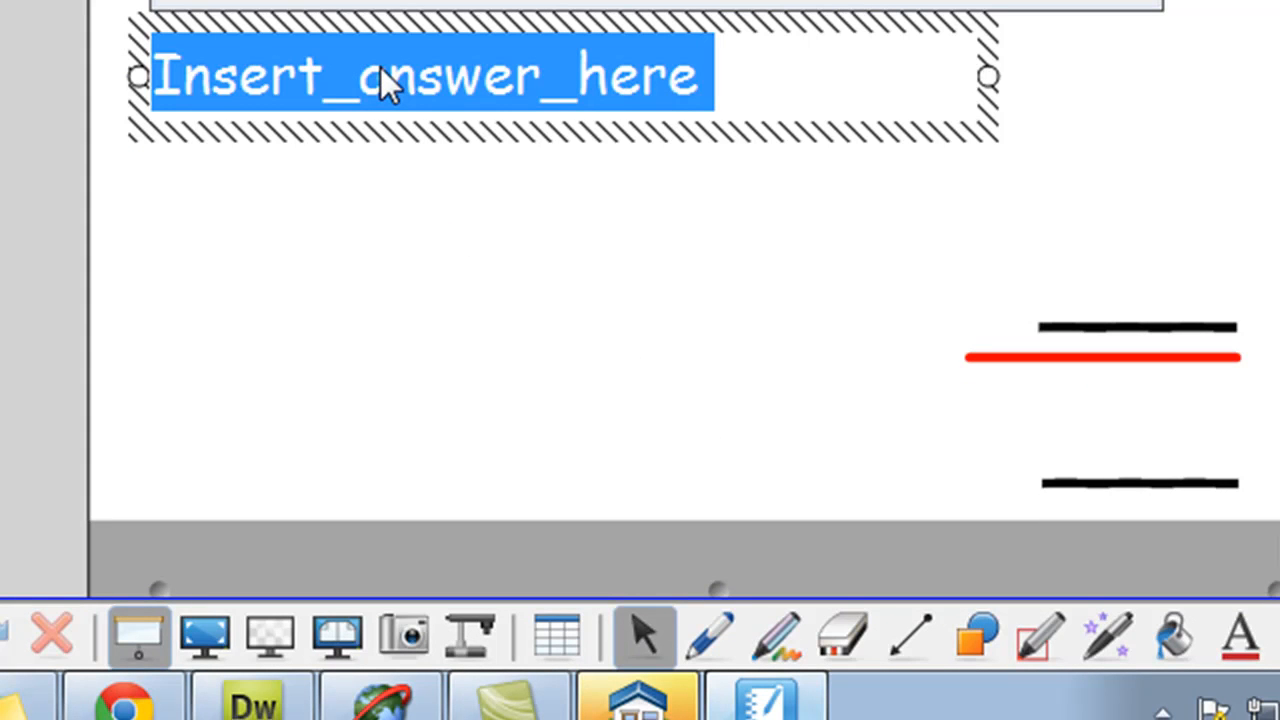
text(One quart)
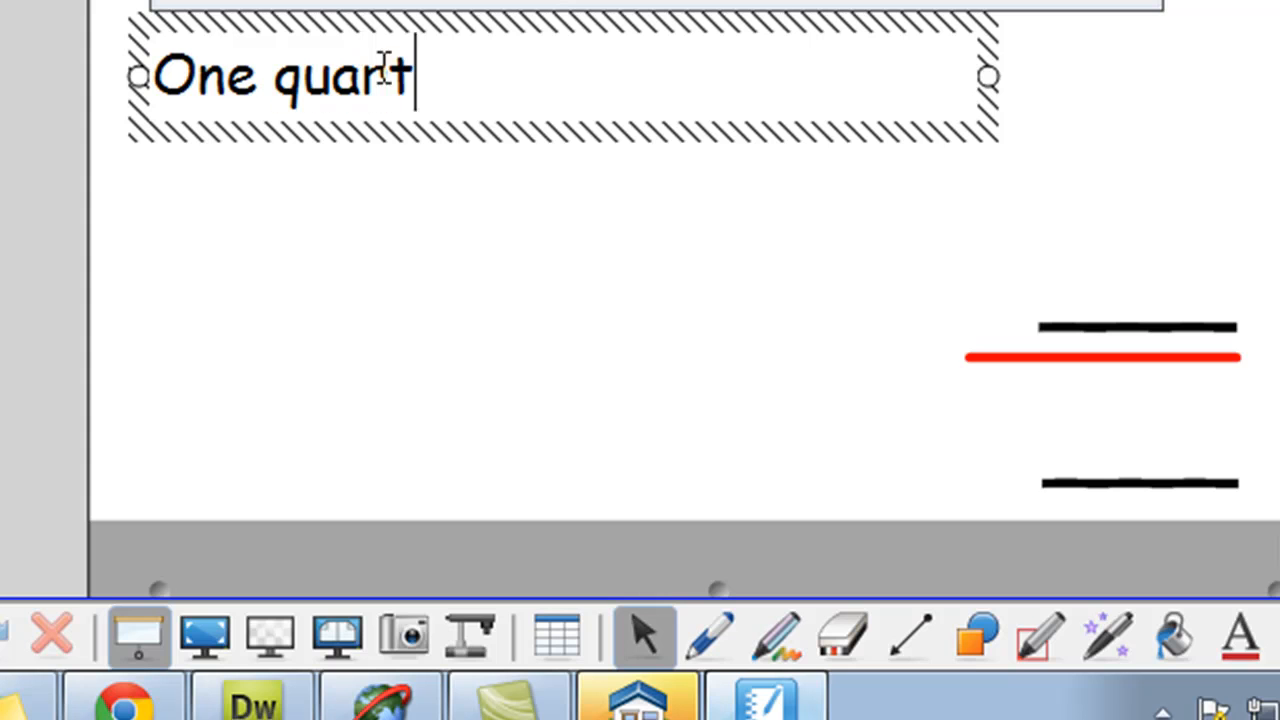
text(er of this shape)
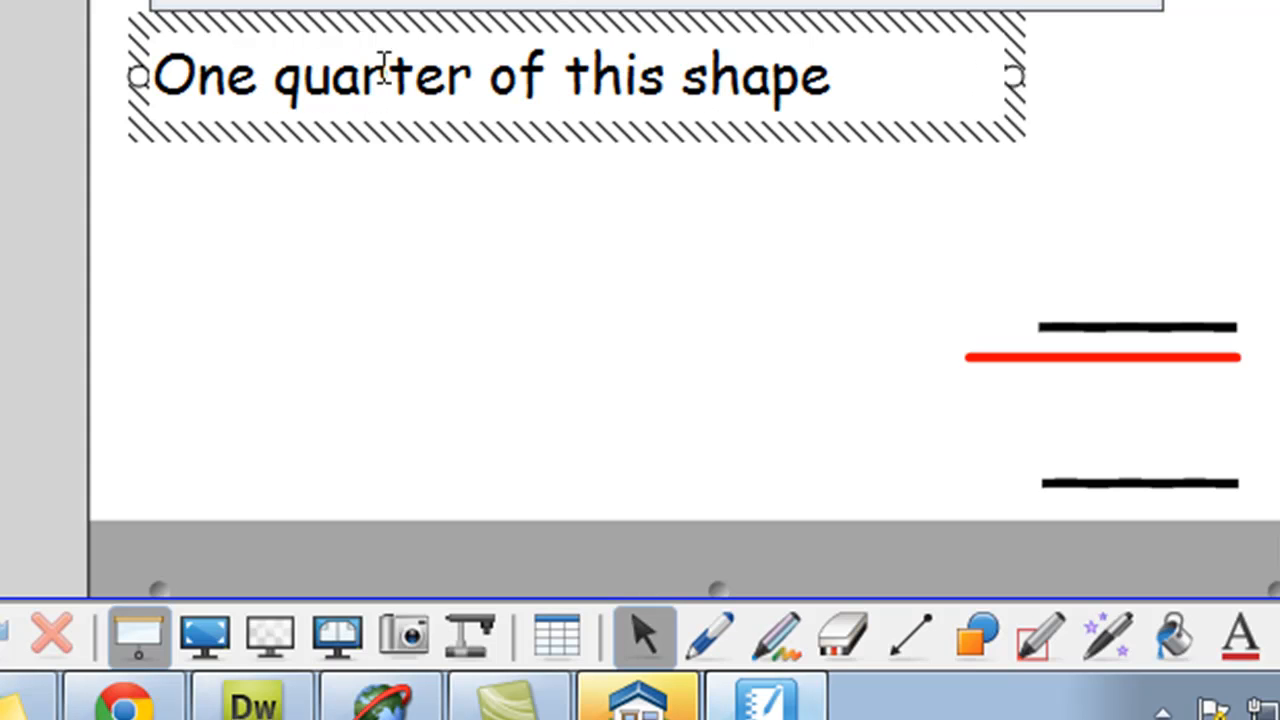
text(is coloured)
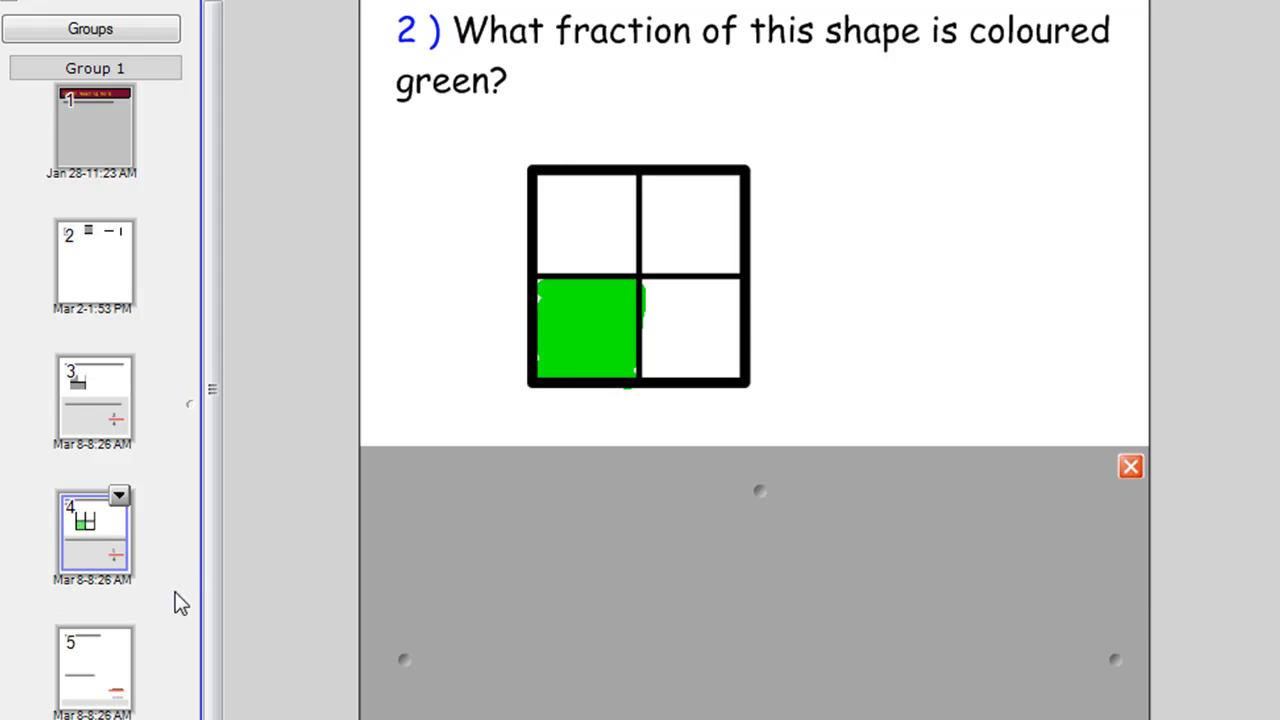
Step: Open slide 5, the next blank question template, from the Page Sorter
click(92, 664)
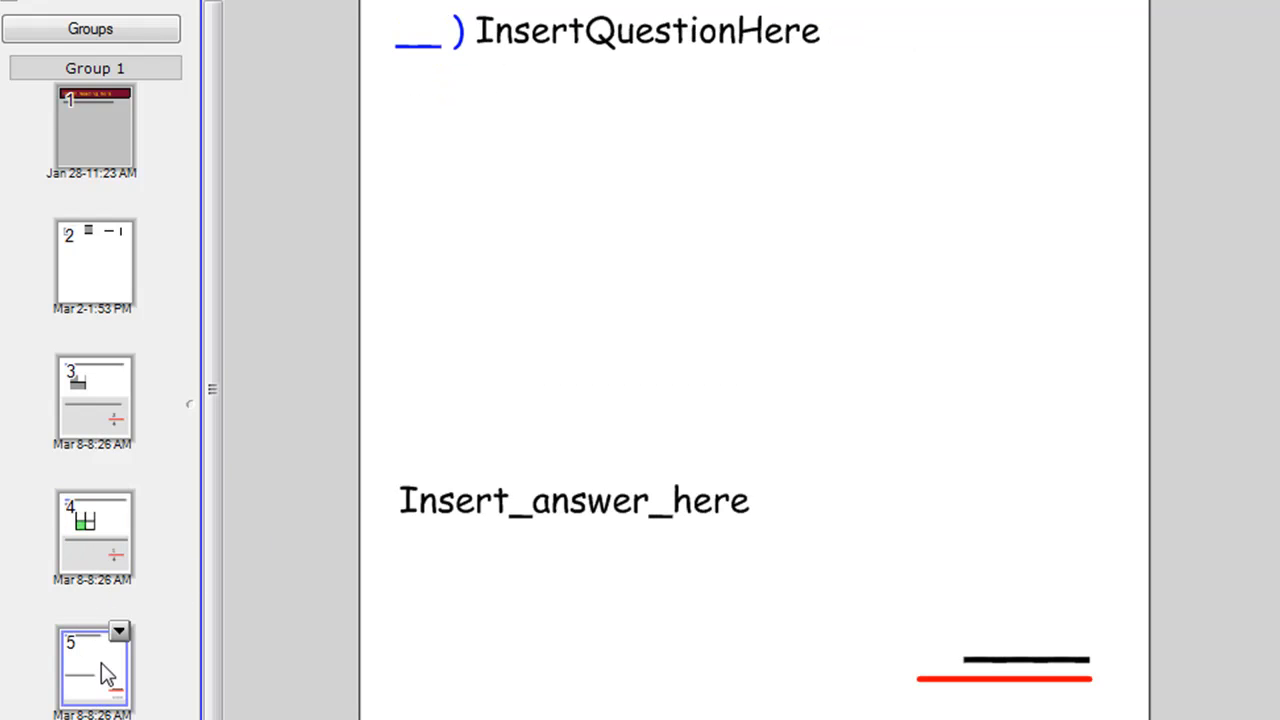